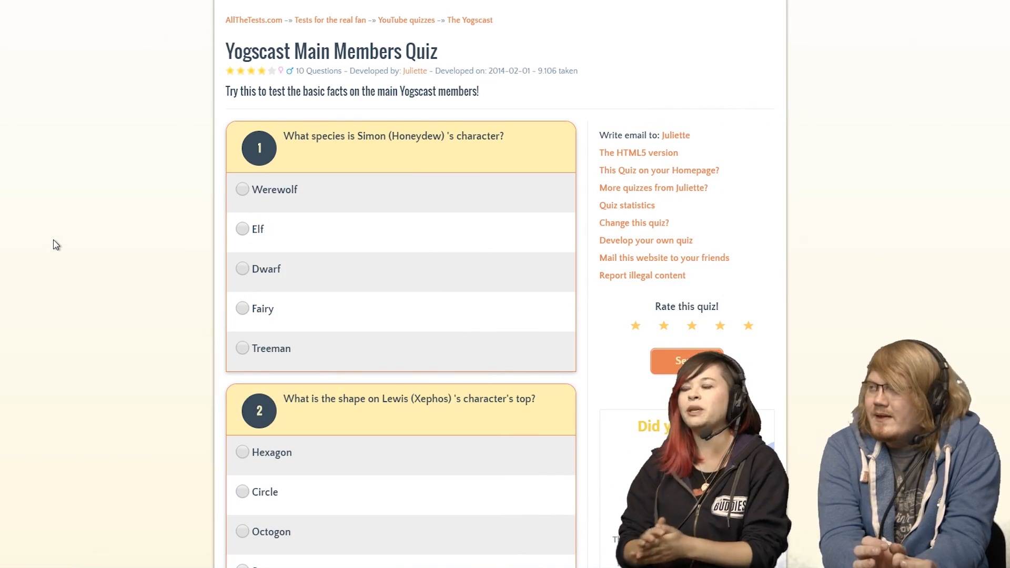
pyautogui.moveTo(44, 257)
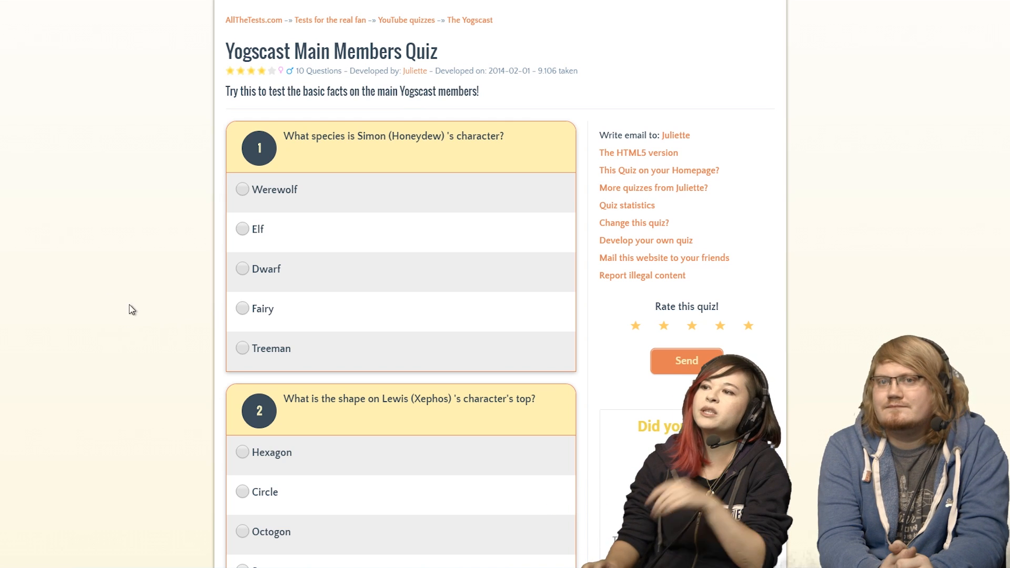
pyautogui.moveTo(192, 269)
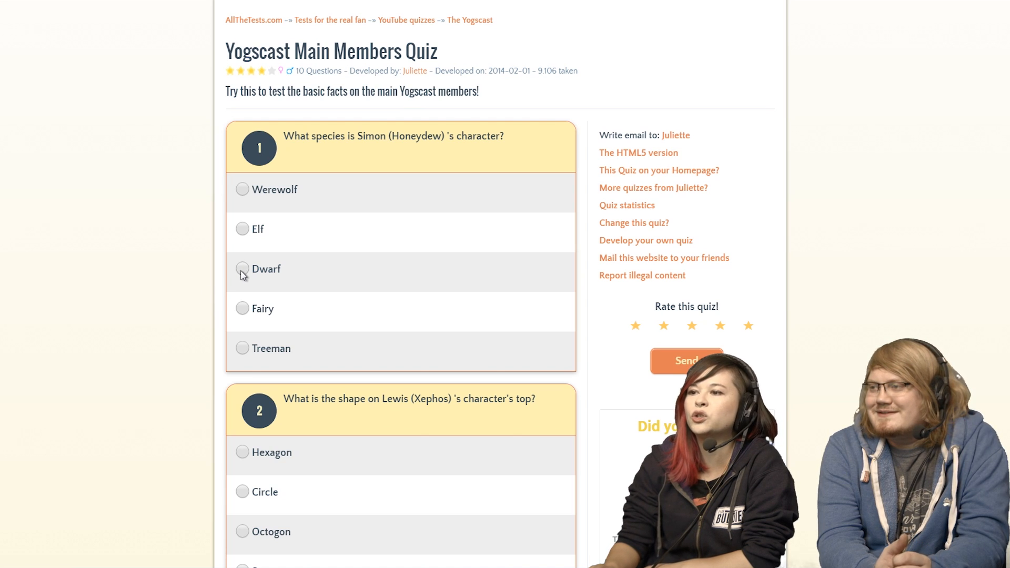
# - Answer Dwarf for question 1 about Simon's character species, then scroll down
pyautogui.click(243, 269)
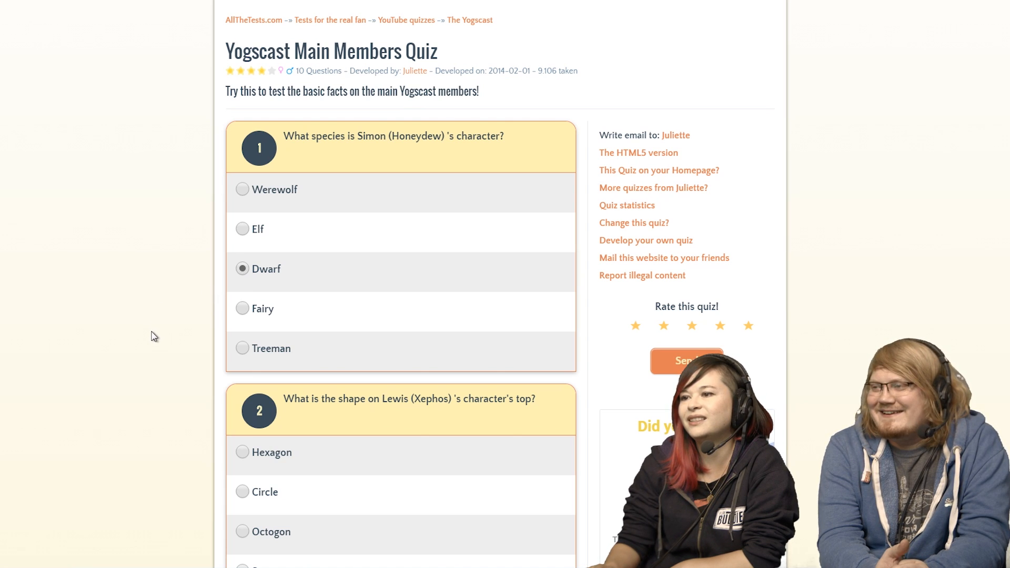
pyautogui.scroll(-3)
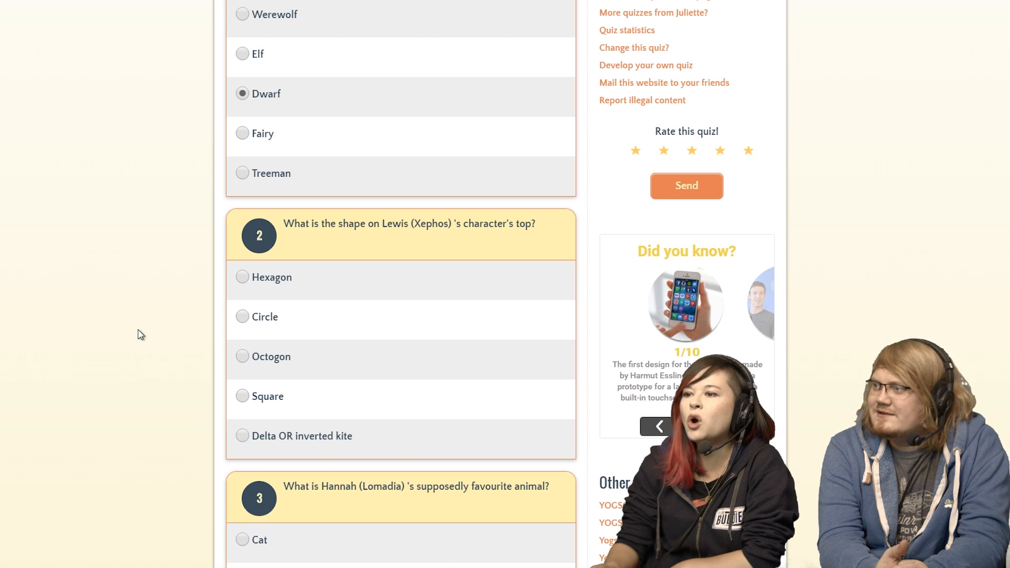
pyautogui.moveTo(364, 279)
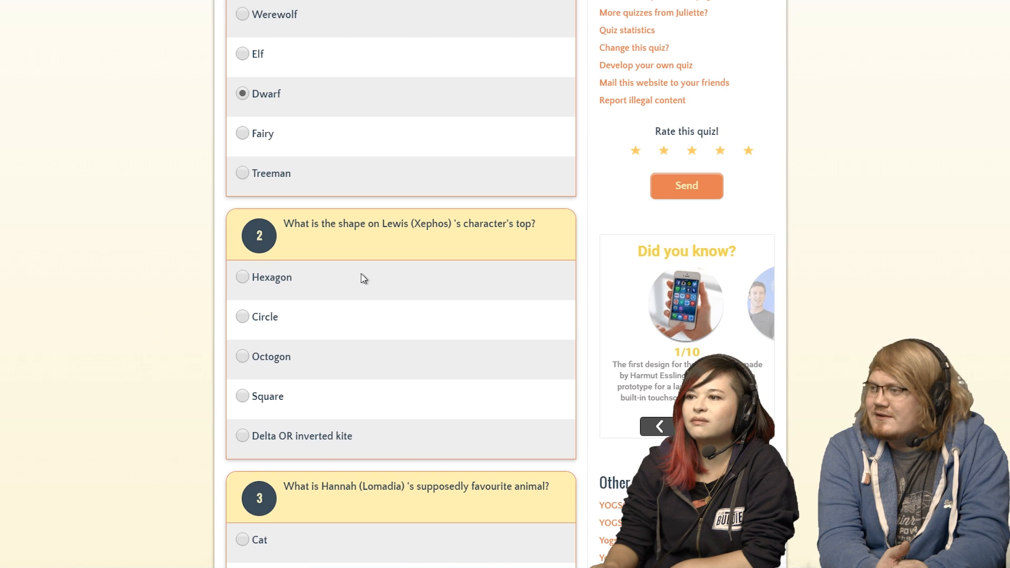
pyautogui.moveTo(375, 240)
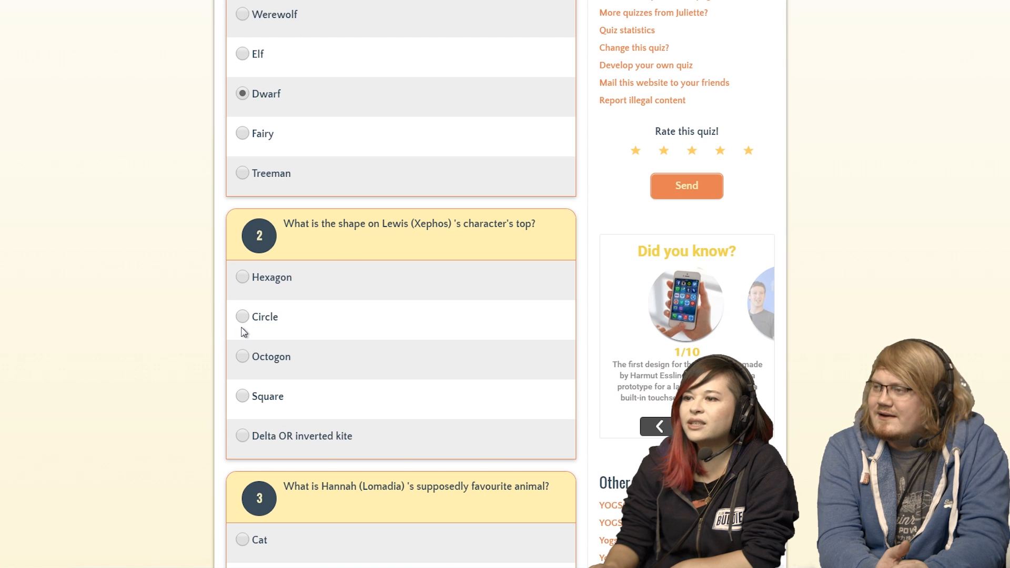
pyautogui.moveTo(212, 424)
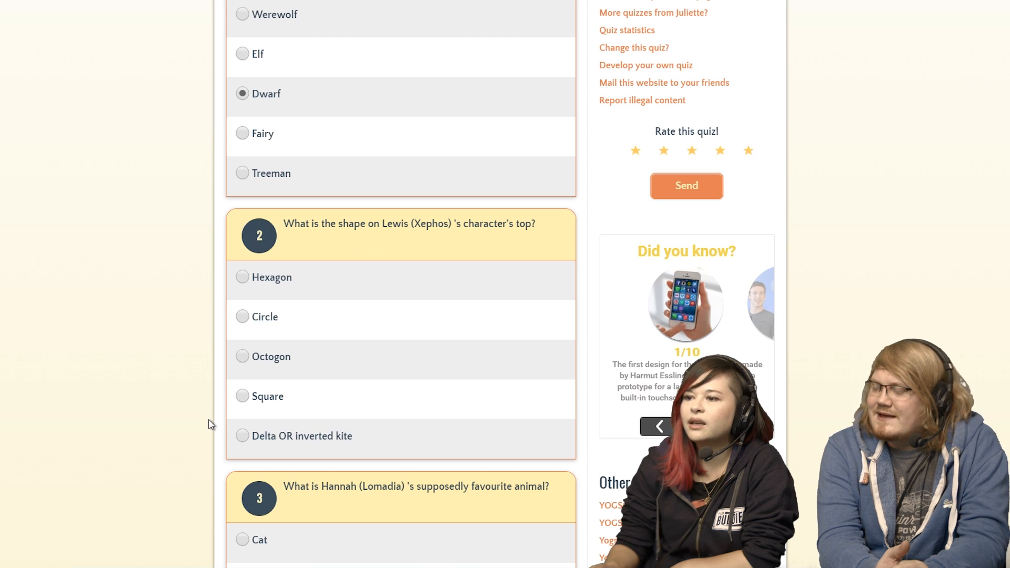
pyautogui.moveTo(195, 408)
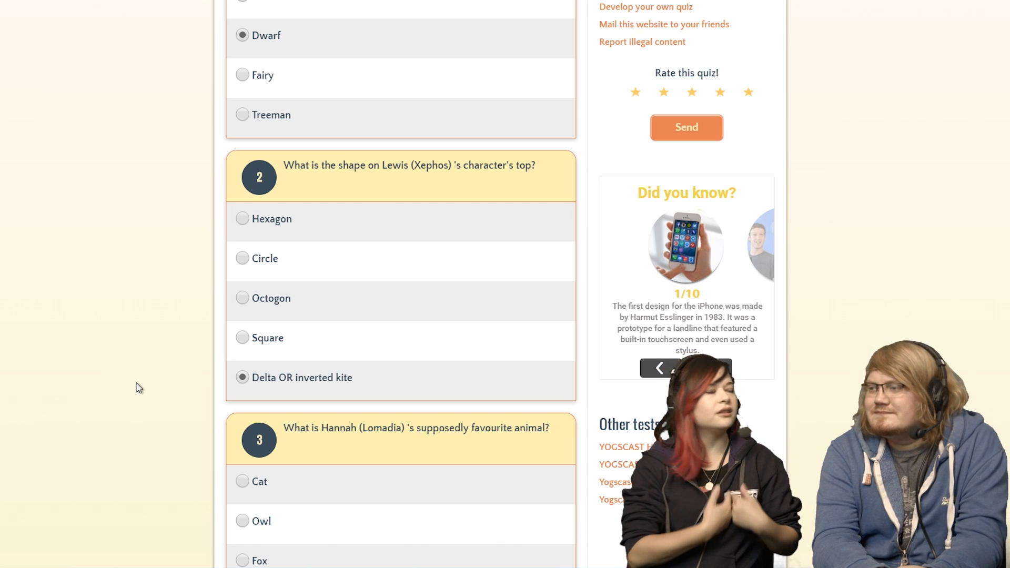
# - Choose Owl as Hannah's favourite animal for question 3, then scroll to question 4
pyautogui.scroll(-3)
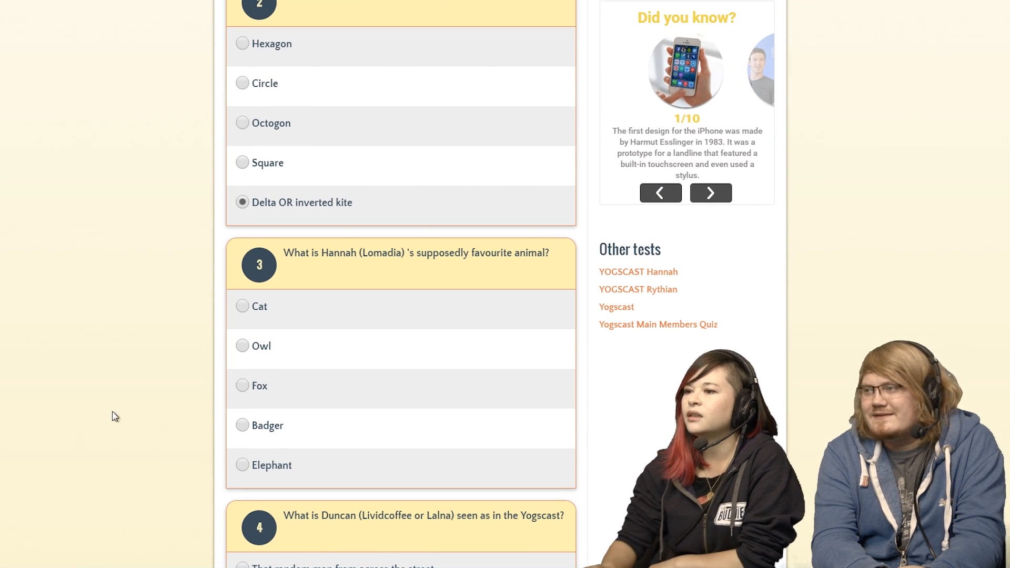
pyautogui.moveTo(82, 350)
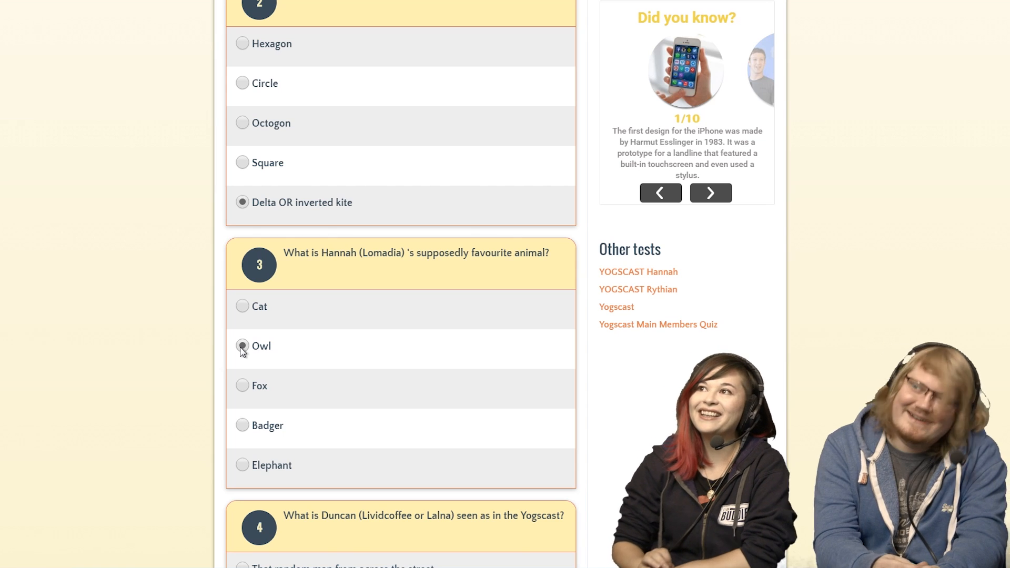
pyautogui.click(242, 346)
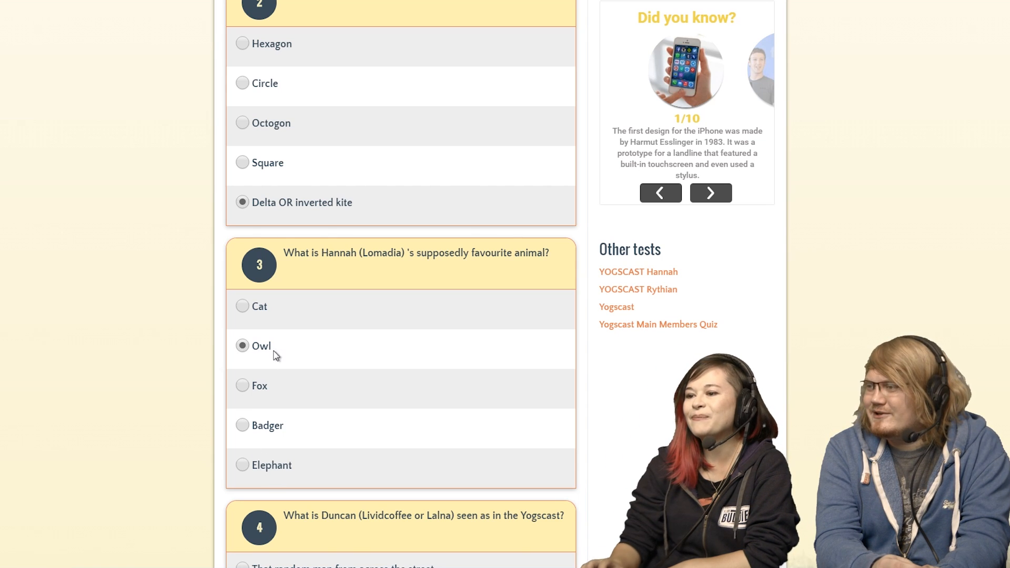
pyautogui.scroll(-3)
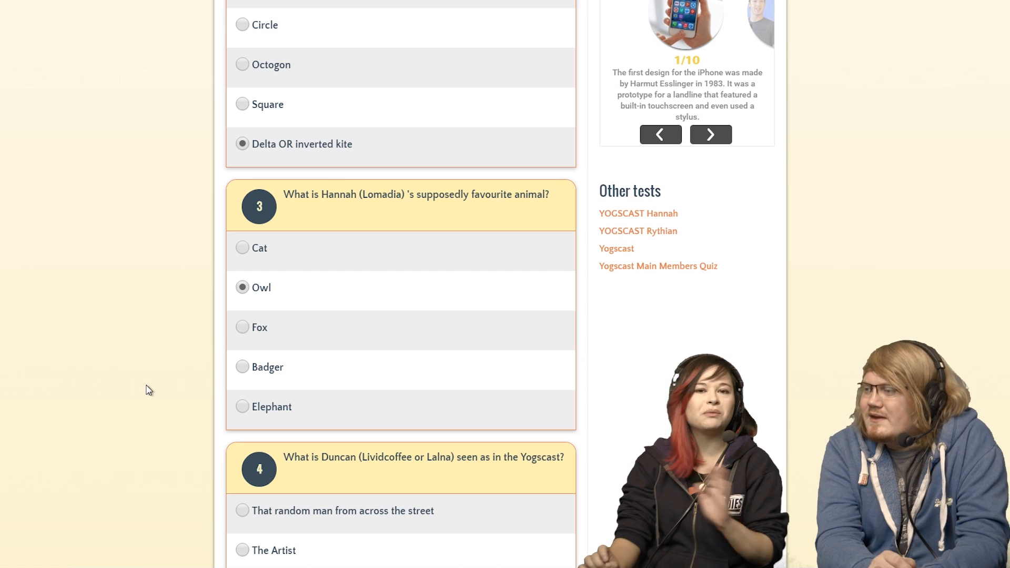
pyautogui.scroll(-3)
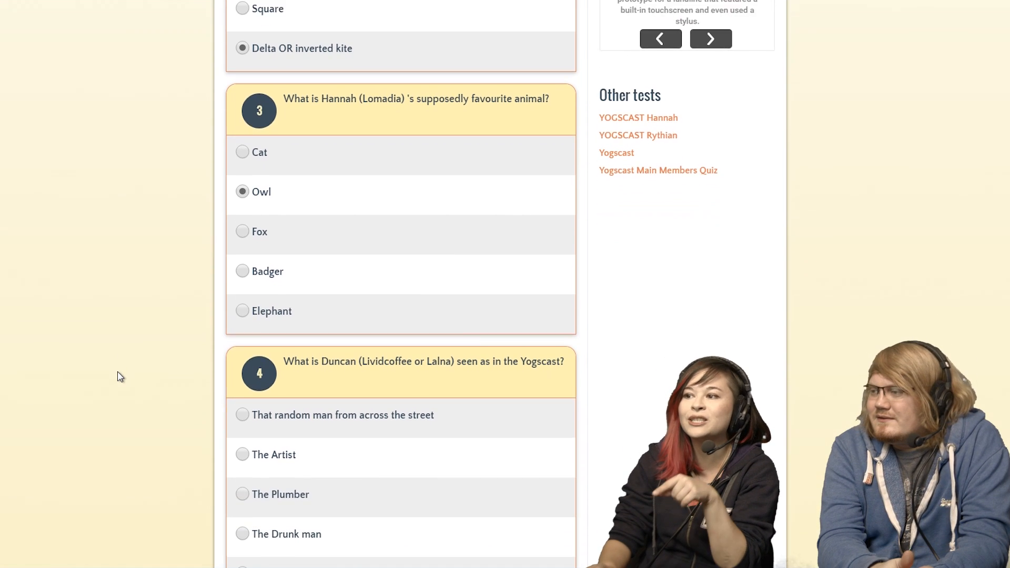
pyautogui.scroll(-3)
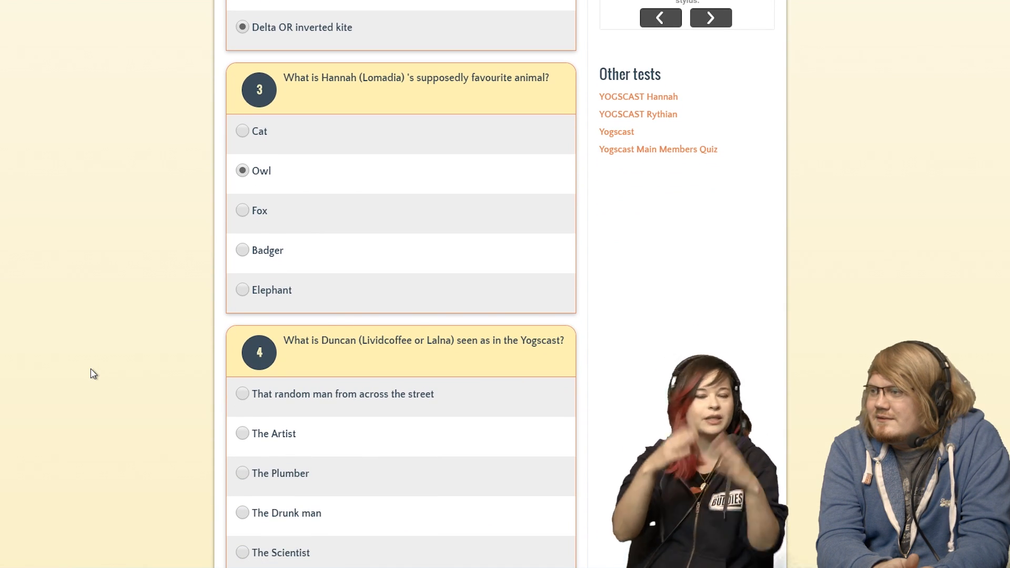
pyautogui.scroll(-3)
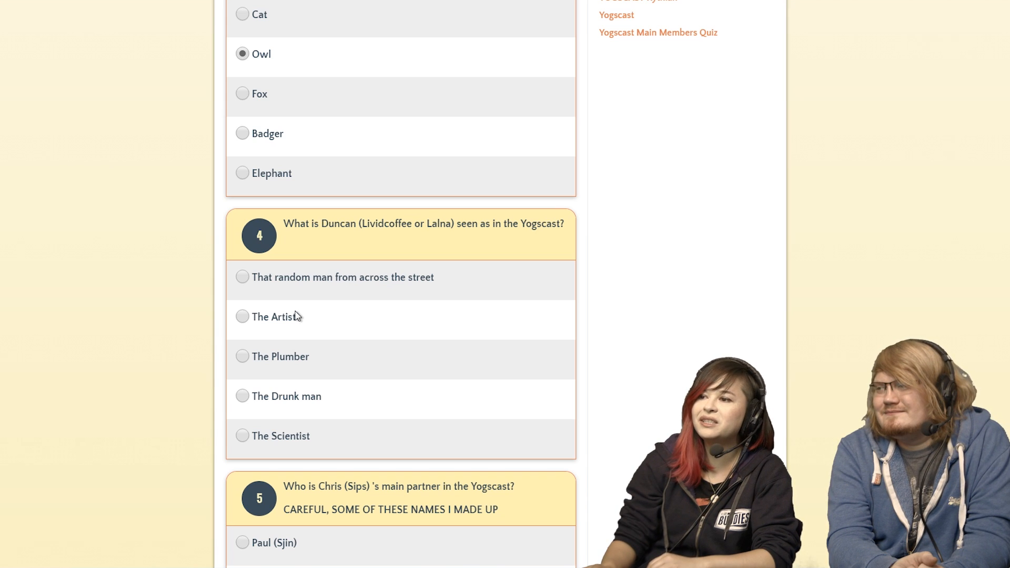
# - Answer The Scientist for Duncan's role and Paul (Sjin) as Chris's main partner
pyautogui.scroll(-3)
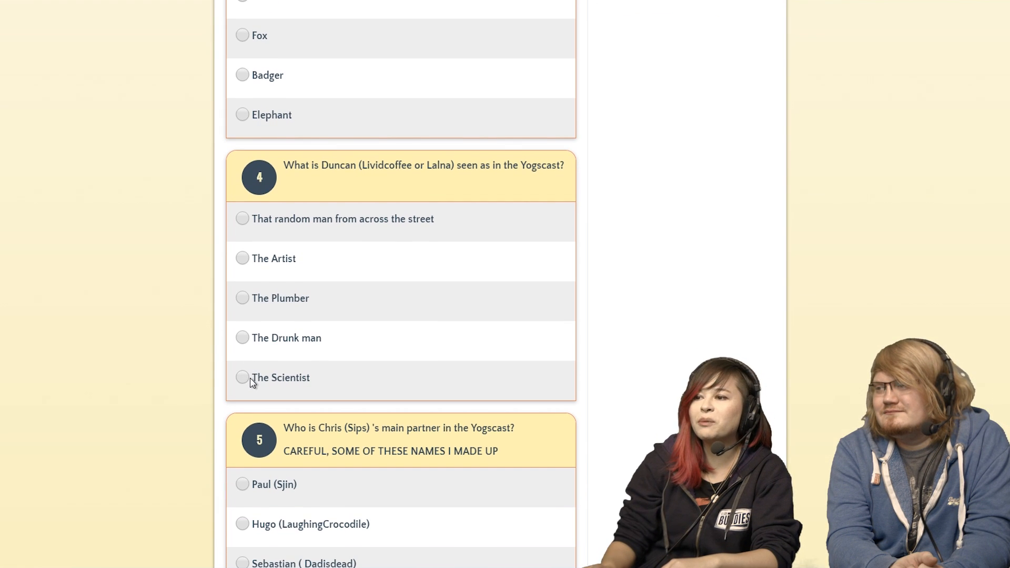
pyautogui.click(242, 377)
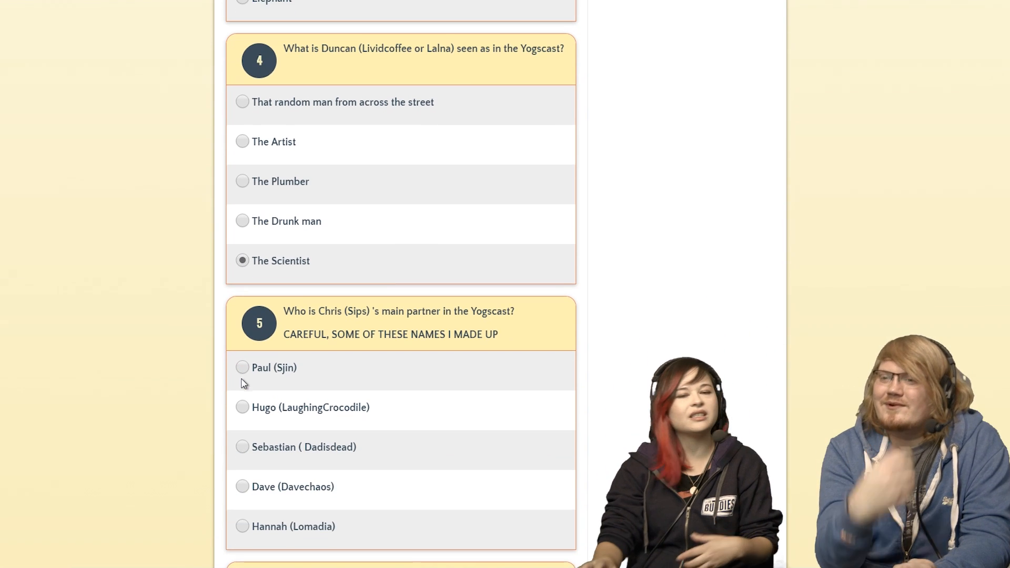
pyautogui.scroll(-3)
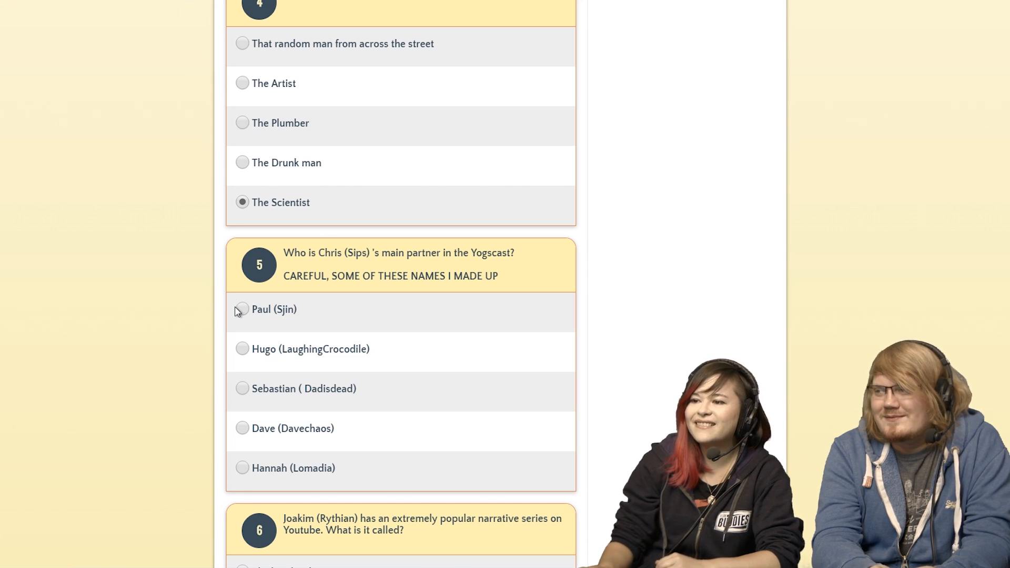
pyautogui.click(241, 309)
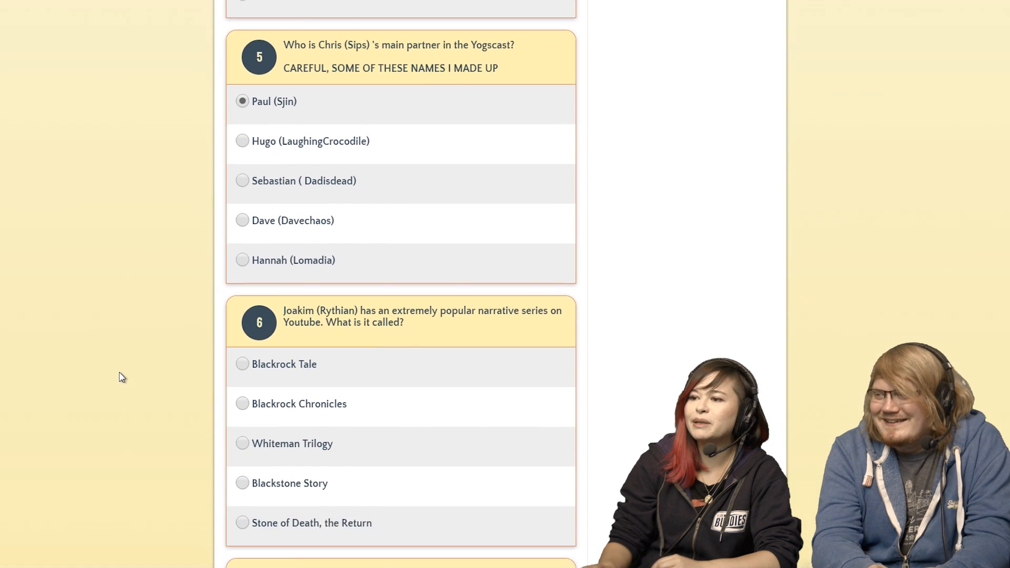
pyautogui.scroll(3)
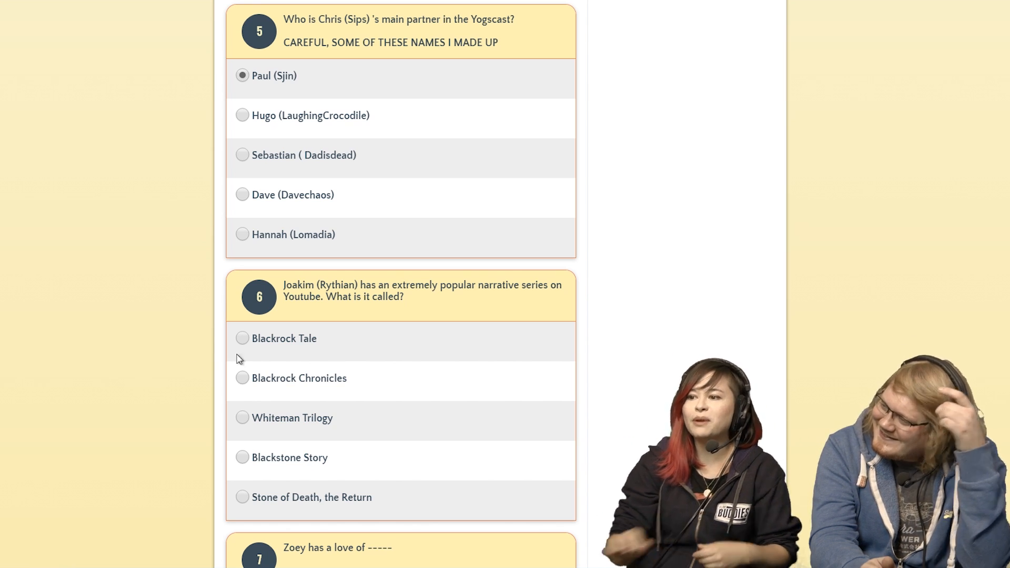
pyautogui.moveTo(178, 372)
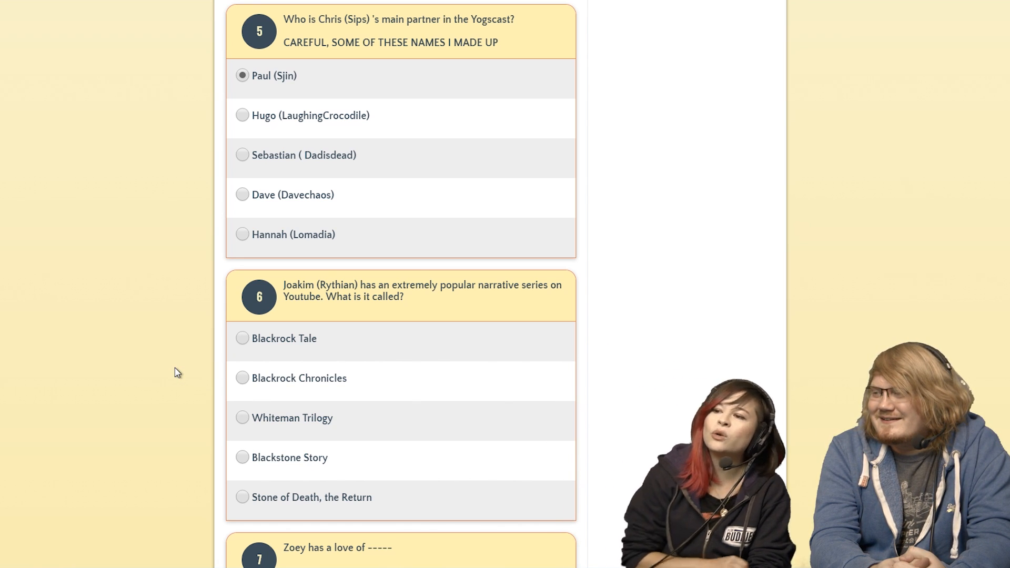
pyautogui.moveTo(251, 382)
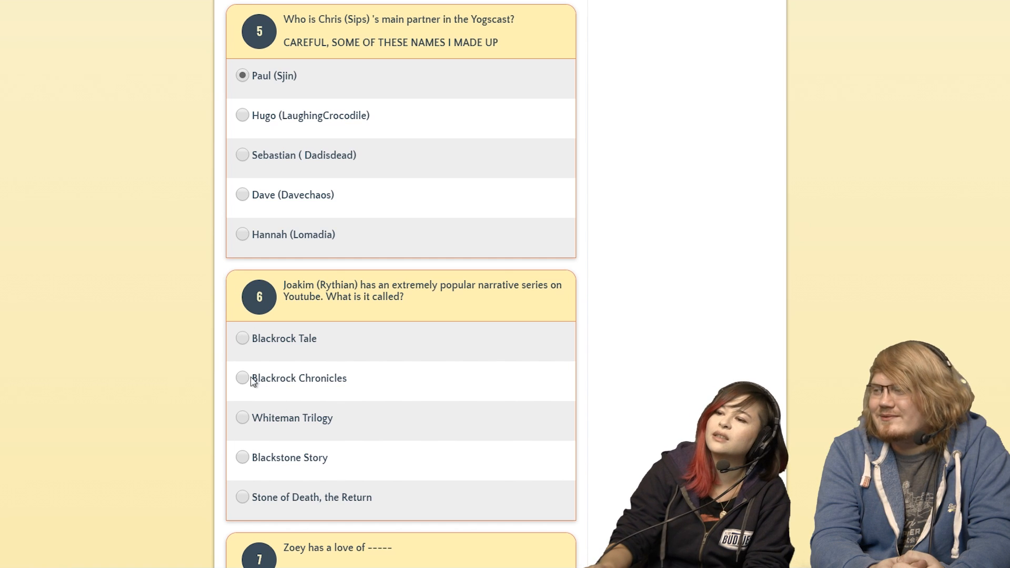
# - Choose Jaffa Cakes as Simon's favourite food, then Sapling and Enderborn for questions 9-10
pyautogui.scroll(-3)
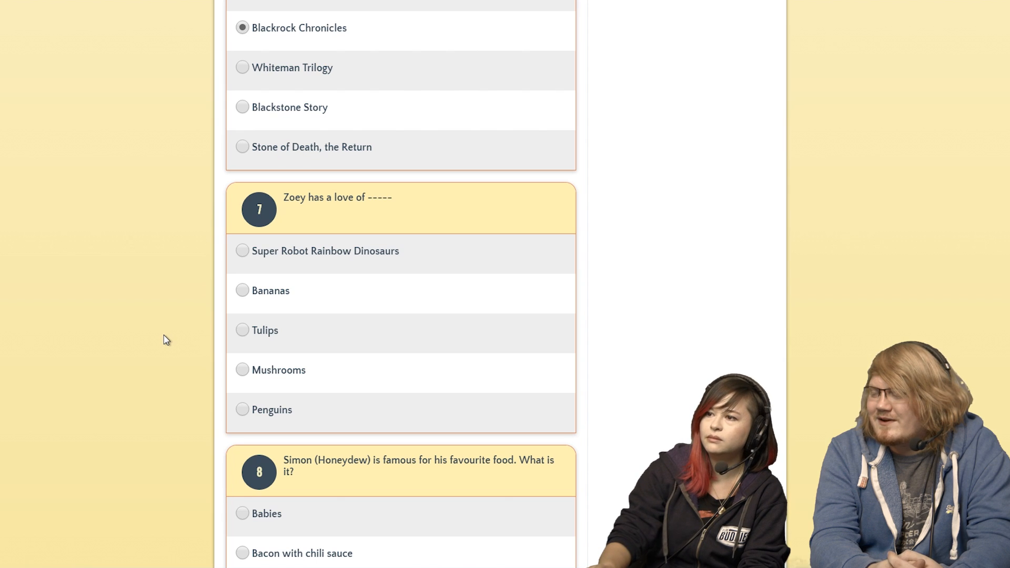
pyautogui.moveTo(230, 367)
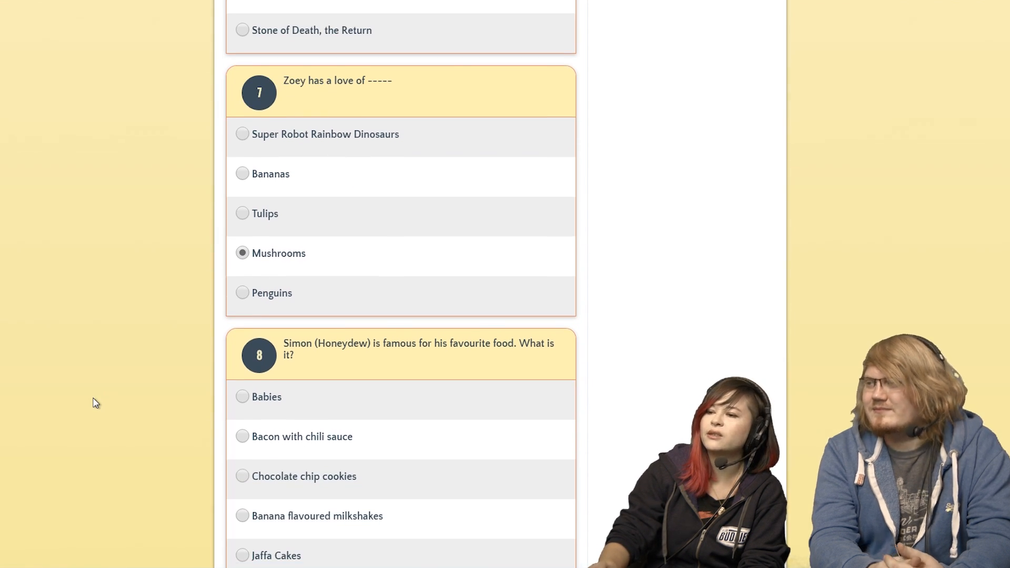
pyautogui.scroll(-3)
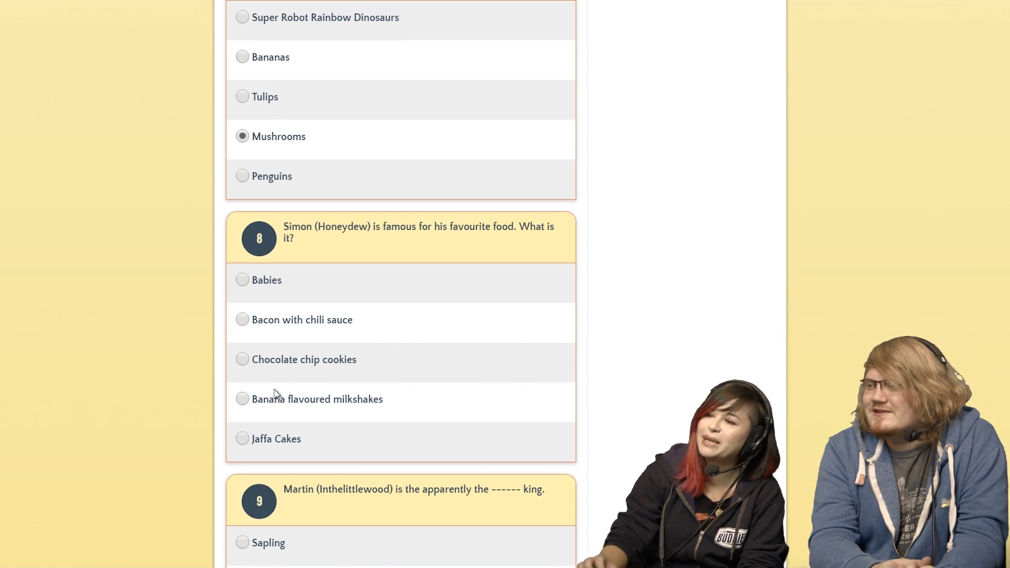
pyautogui.moveTo(244, 453)
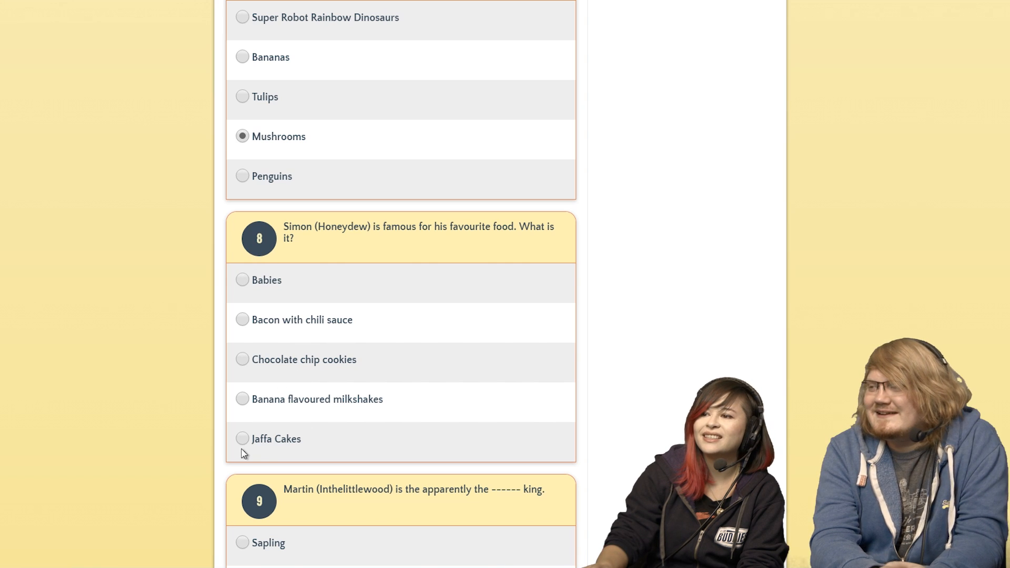
pyautogui.click(242, 439)
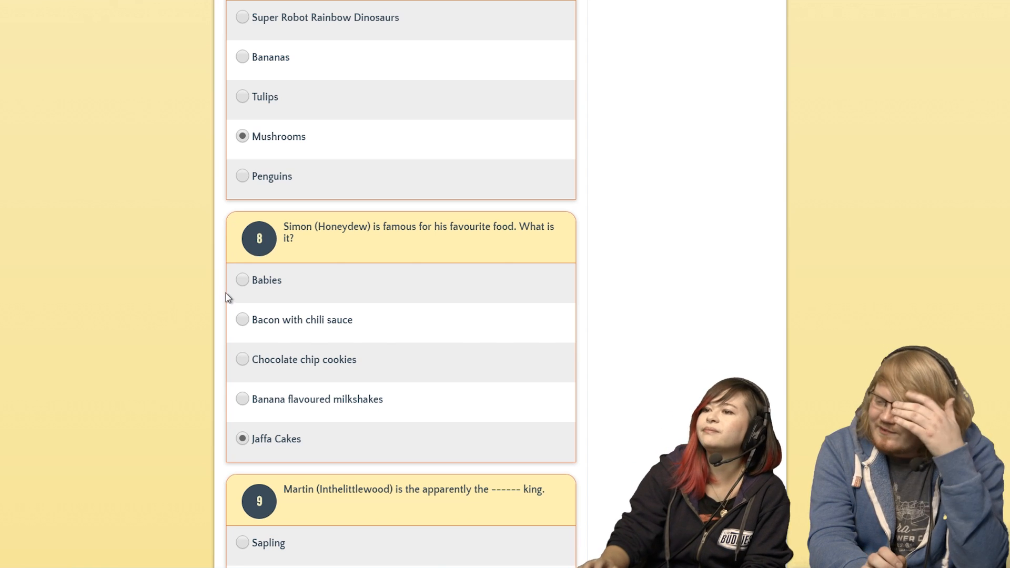
pyautogui.scroll(-3)
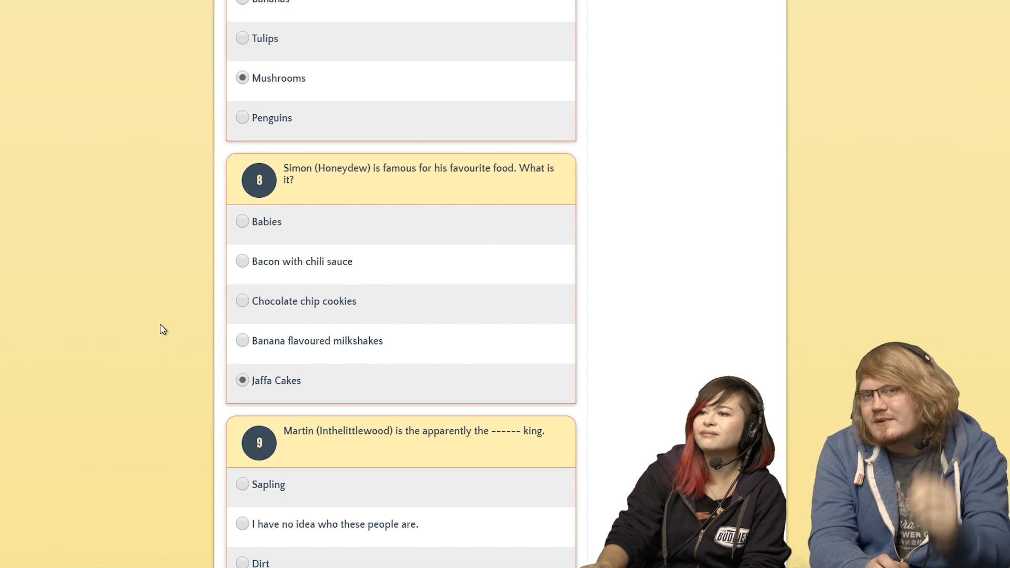
pyautogui.scroll(-3)
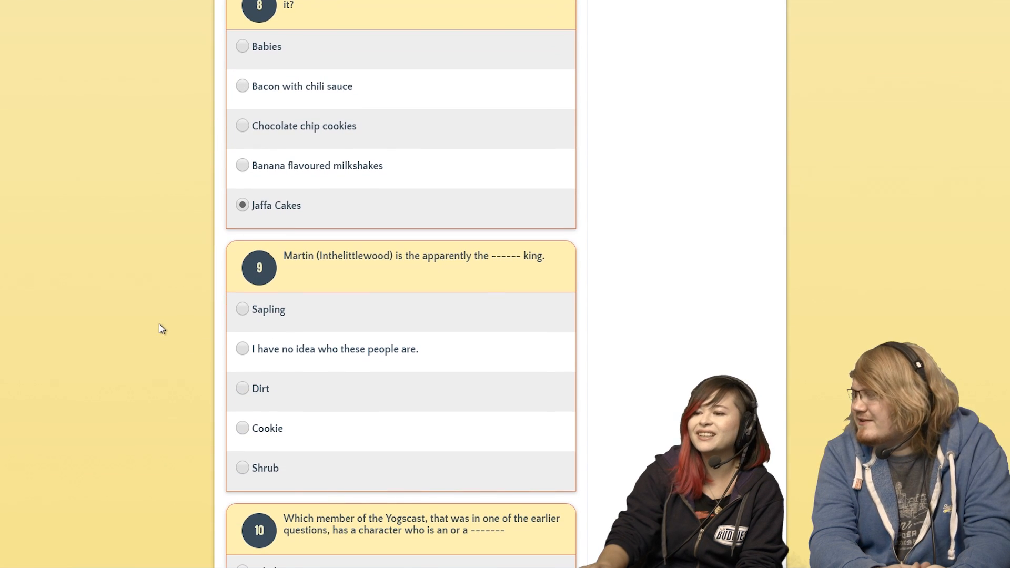
pyautogui.moveTo(148, 323)
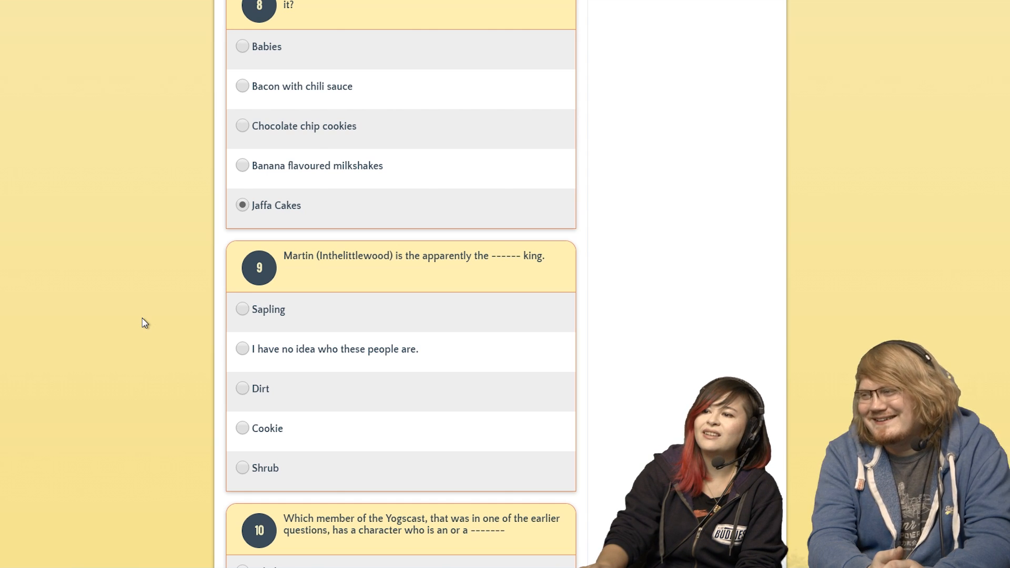
pyautogui.click(242, 310)
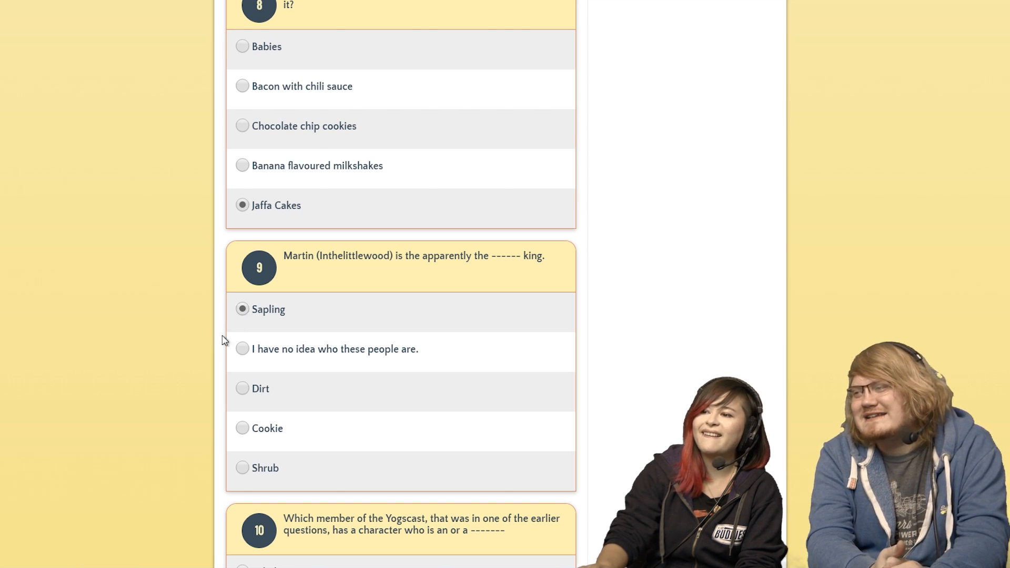
pyautogui.scroll(-3)
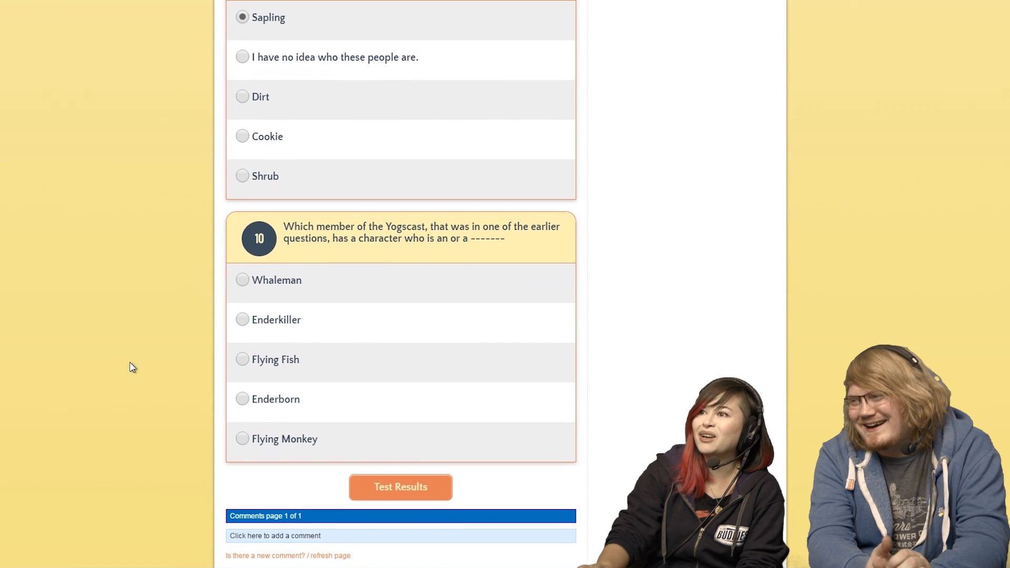
pyautogui.moveTo(109, 371)
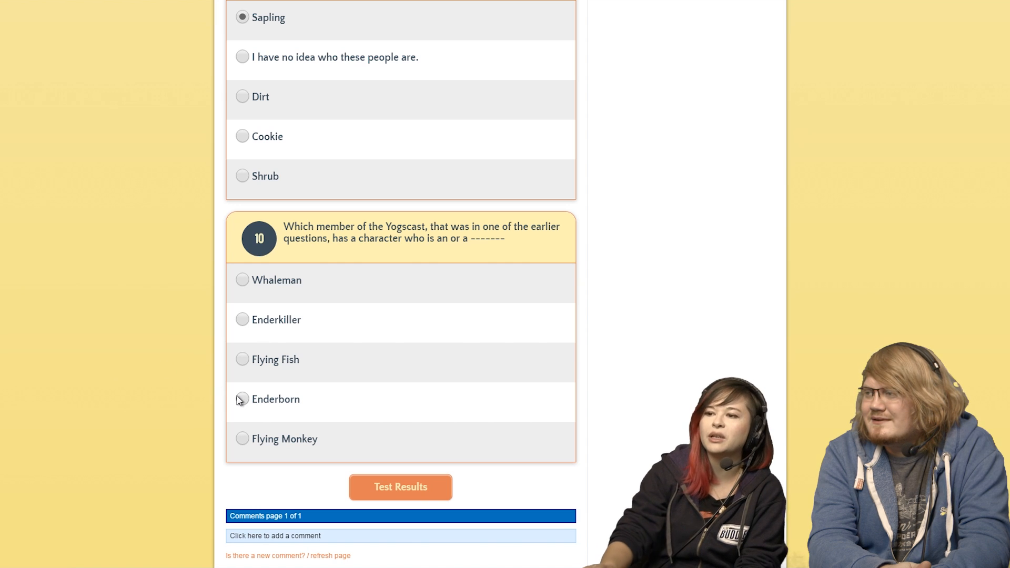
pyautogui.click(242, 399)
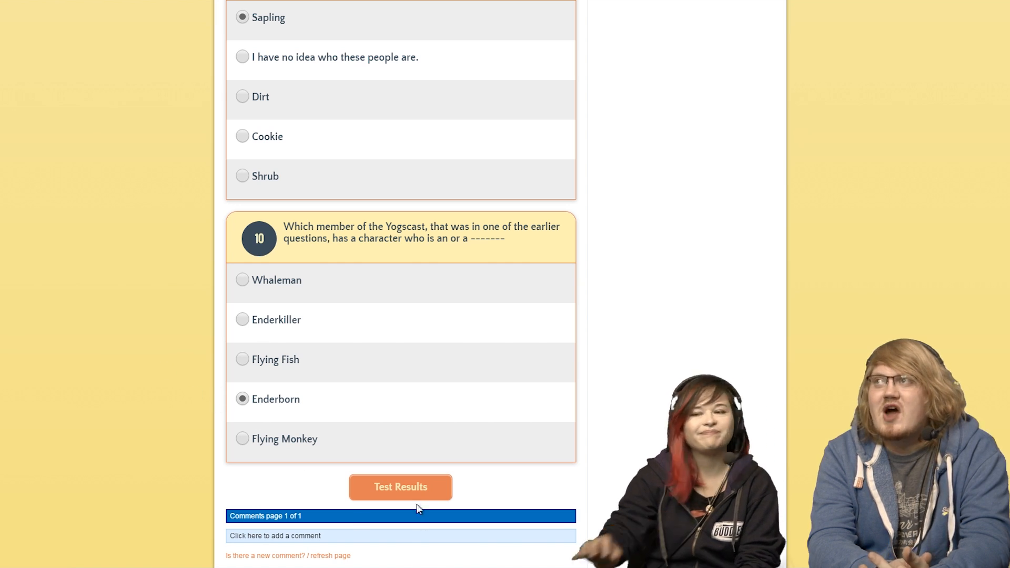
# - Submit the Main Members Quiz to see the 10-of-10 results page
pyautogui.click(400, 486)
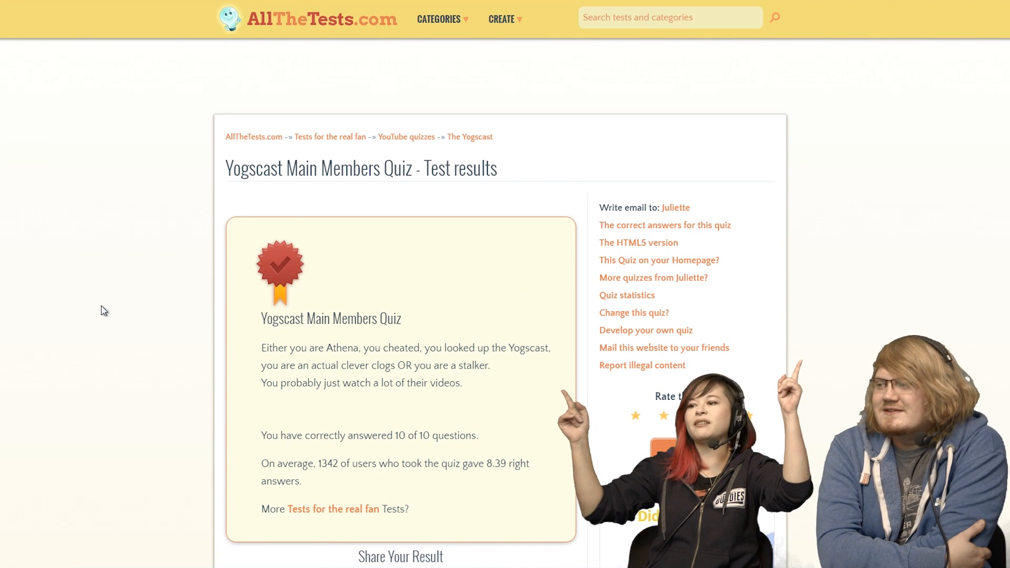
pyautogui.moveTo(191, 266)
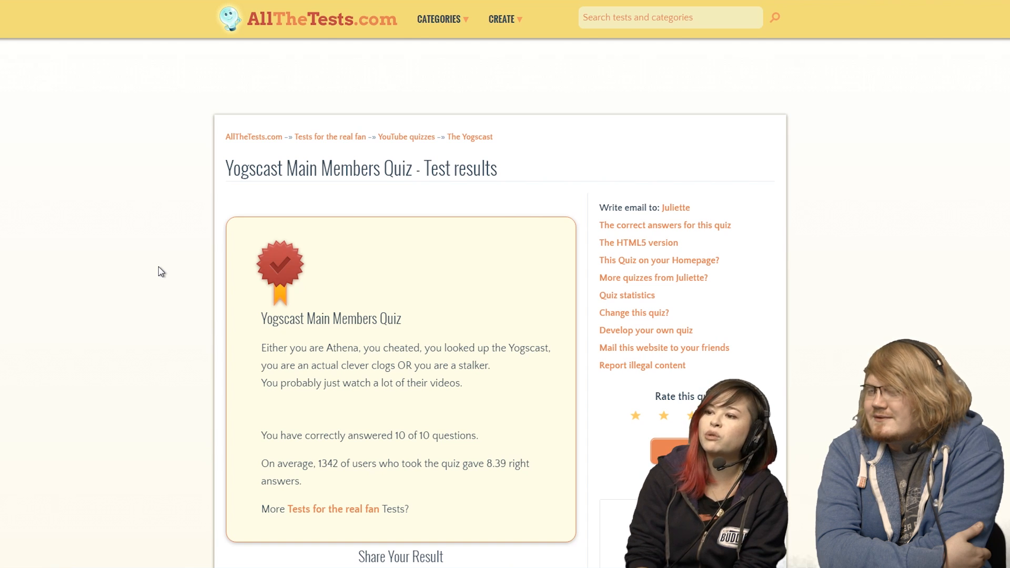
pyautogui.moveTo(122, 200)
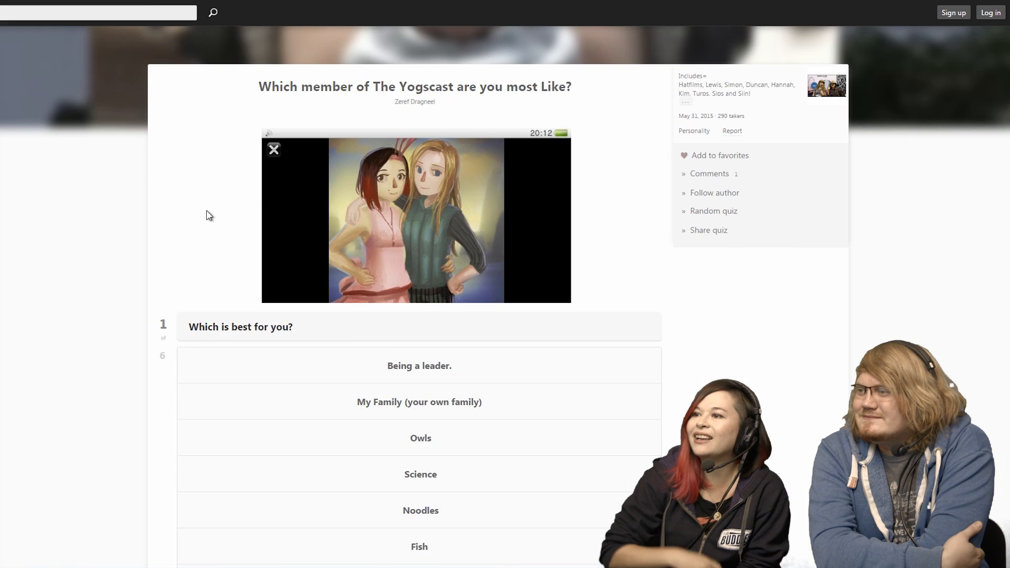
# - Scroll to the Quotev quiz's first question and pick Noodles
pyautogui.scroll(-3)
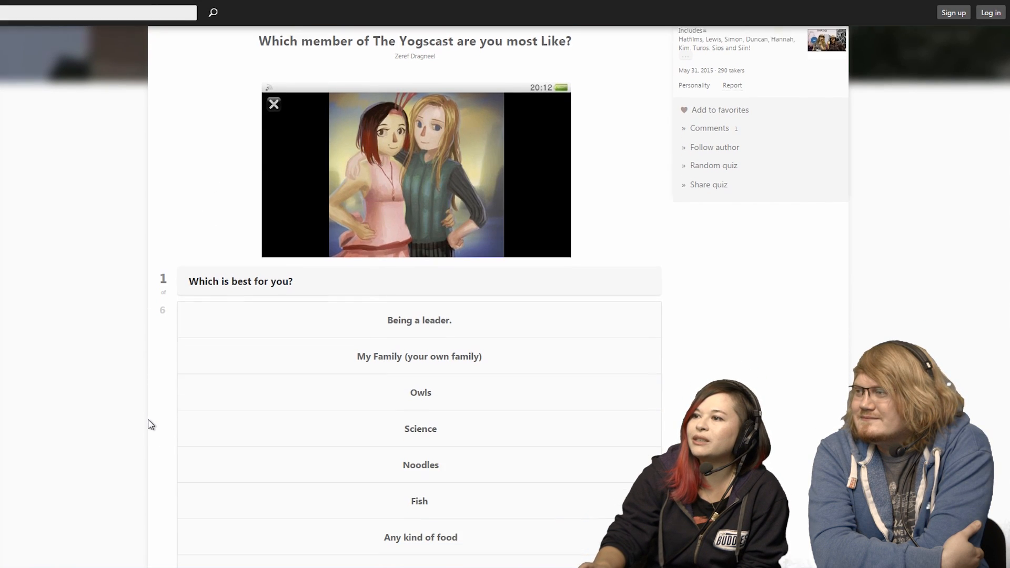
pyautogui.scroll(-3)
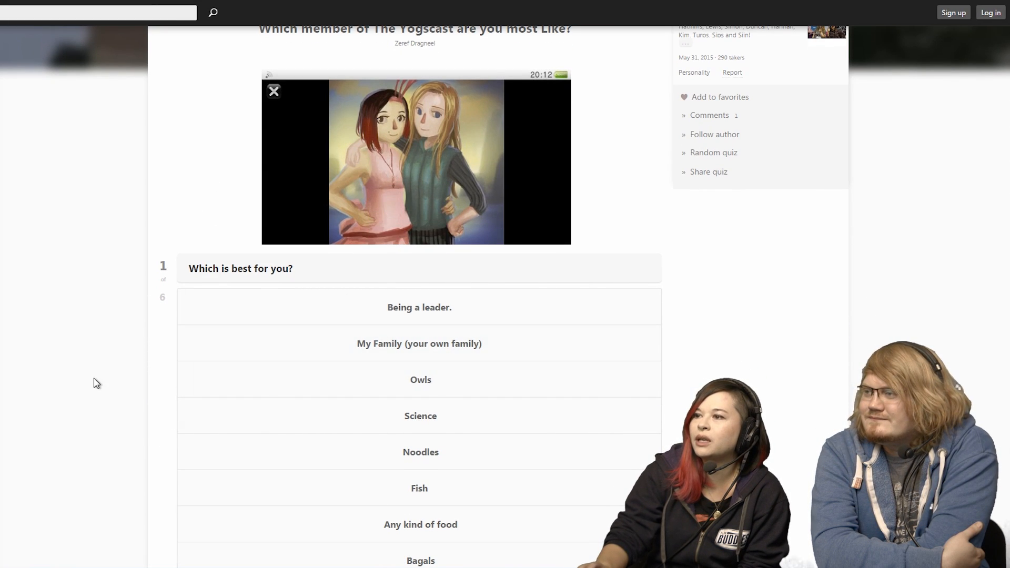
pyautogui.scroll(3)
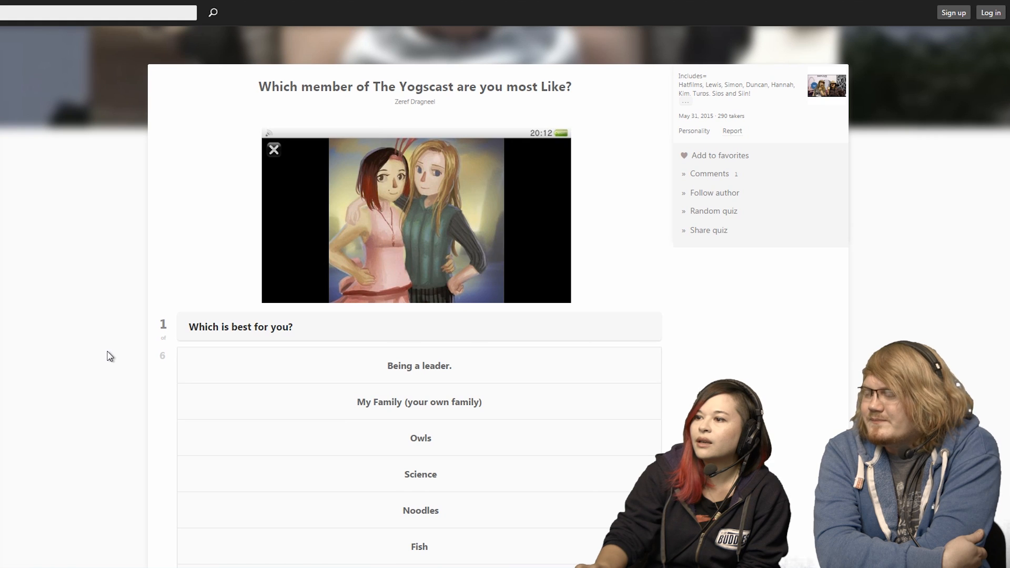
pyautogui.scroll(-3)
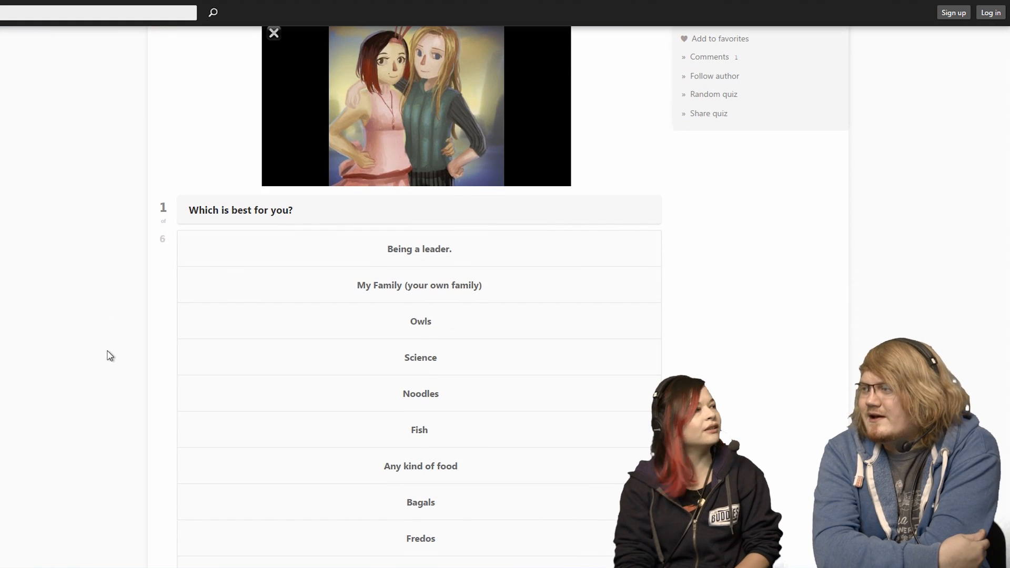
pyautogui.scroll(-3)
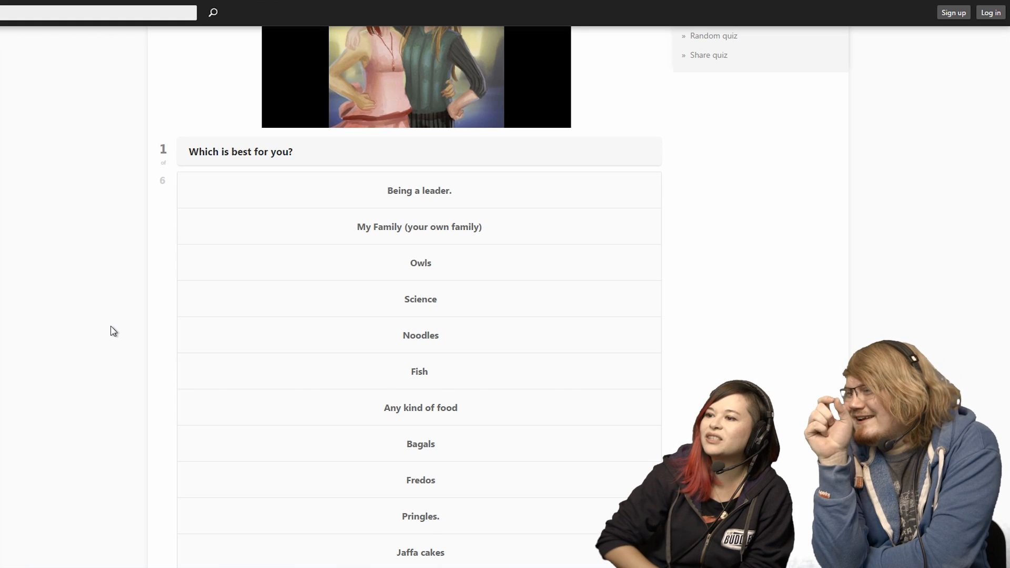
pyautogui.scroll(-3)
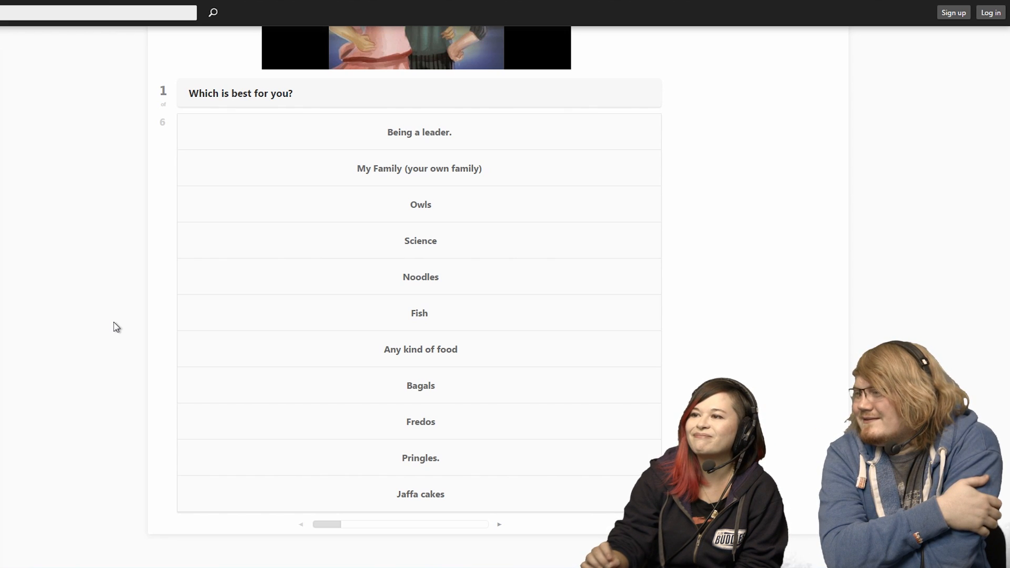
pyautogui.click(419, 132)
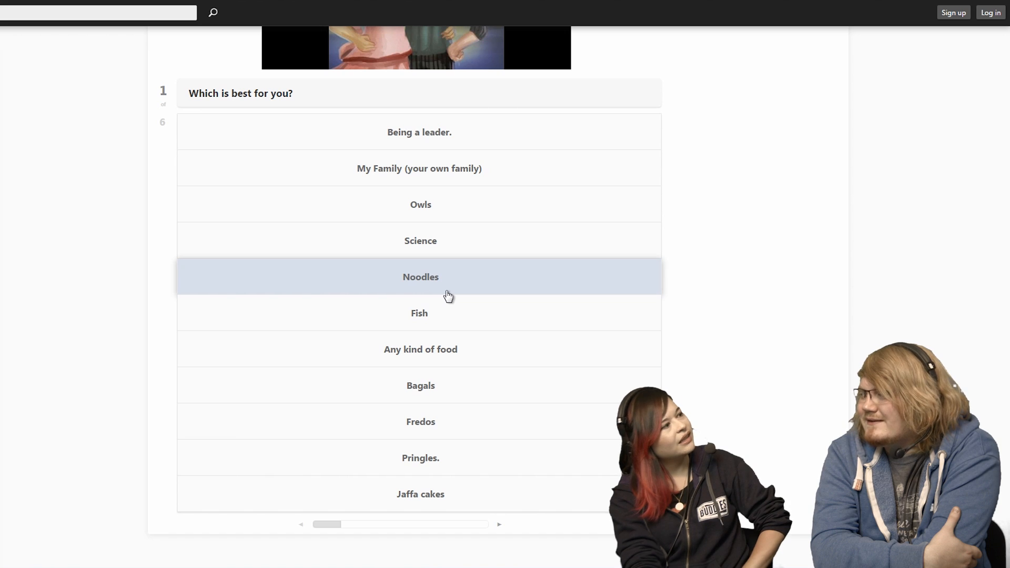
pyautogui.click(419, 276)
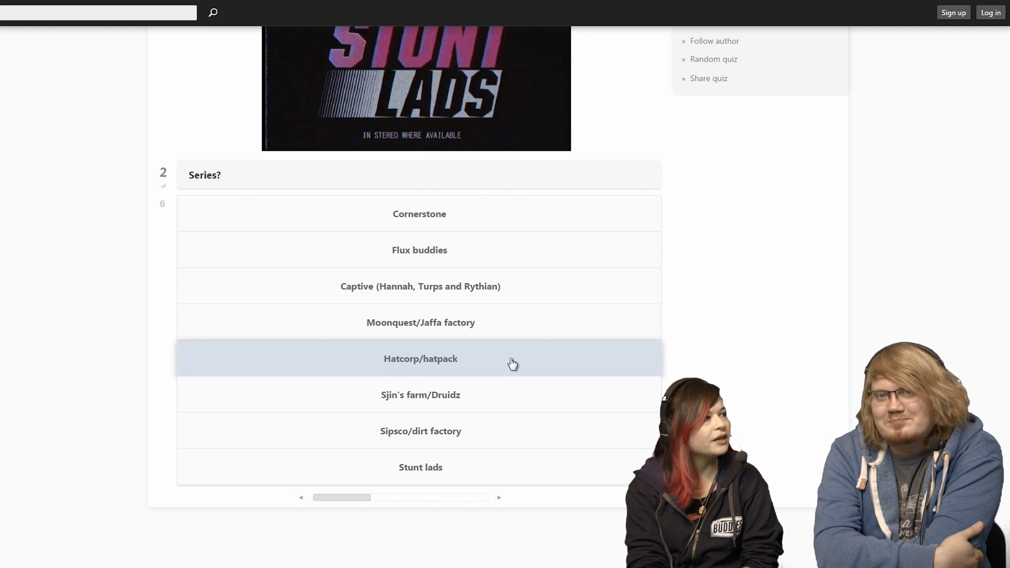
pyautogui.moveTo(503, 231)
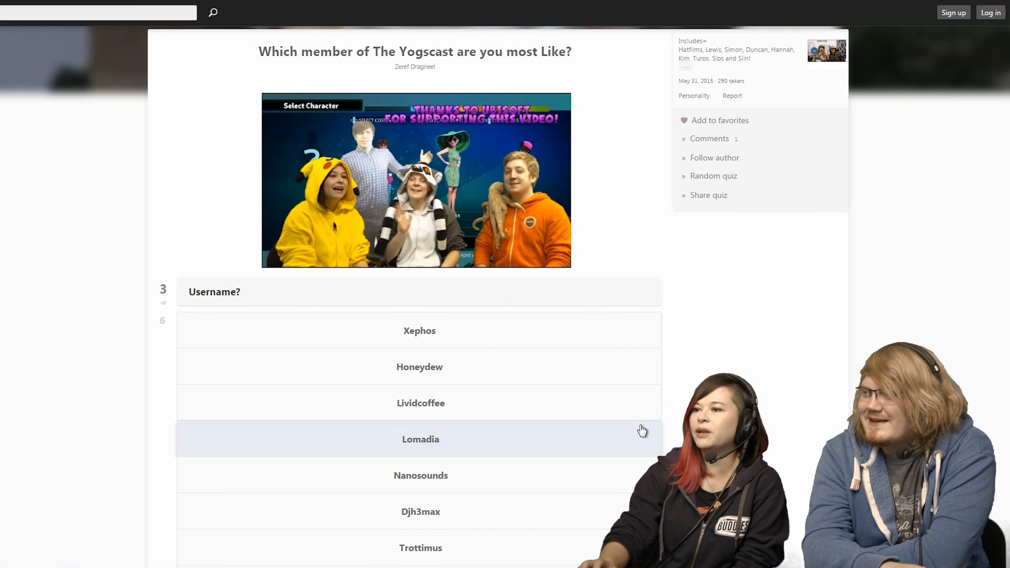
# - Scroll down past question 2 to the Username? question's options
pyautogui.scroll(-3)
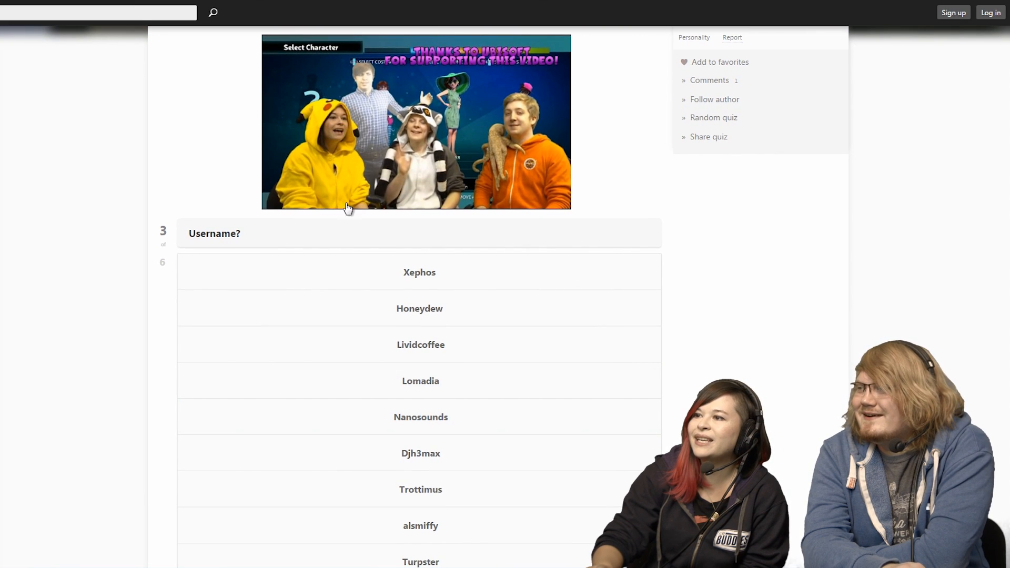
pyautogui.moveTo(433, 169)
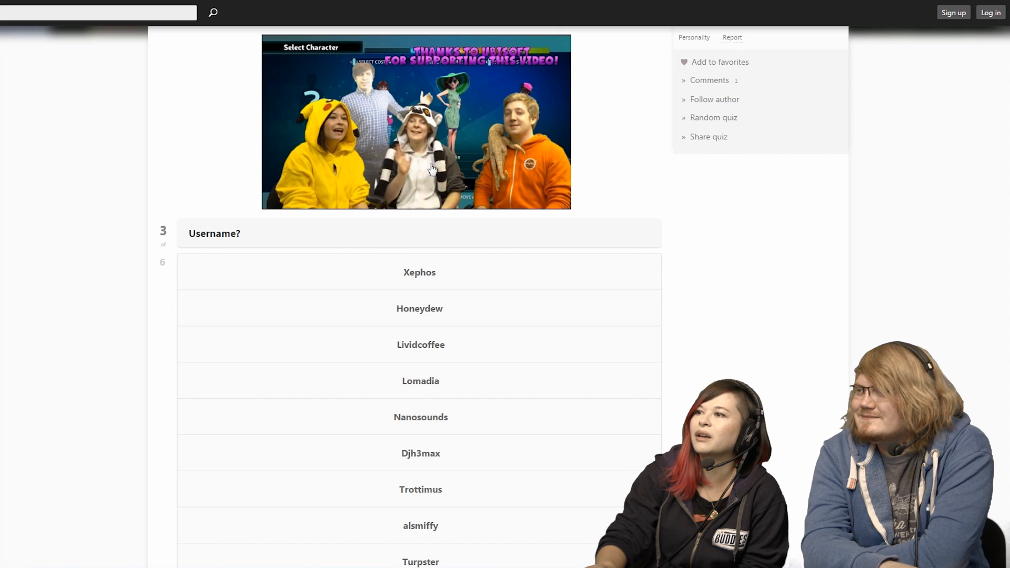
pyautogui.moveTo(502, 233)
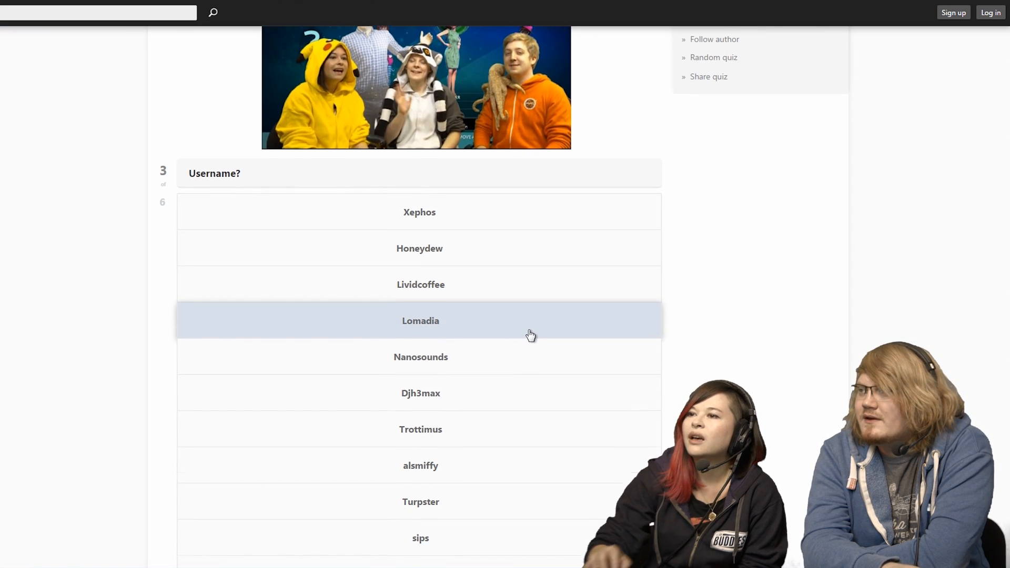
pyautogui.scroll(-3)
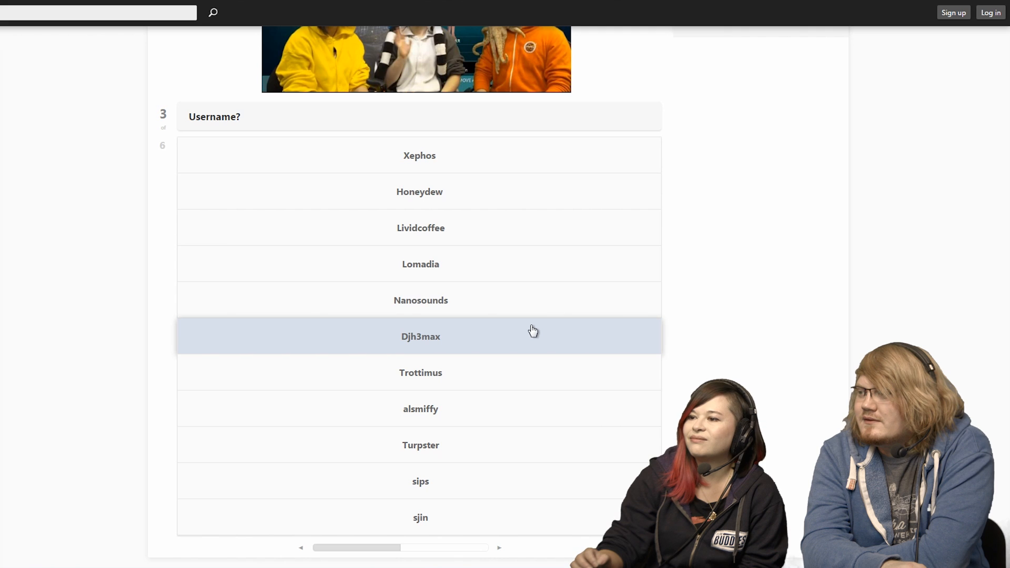
# - Pick Djh3max as the username answer and scroll to question 4
pyautogui.click(420, 337)
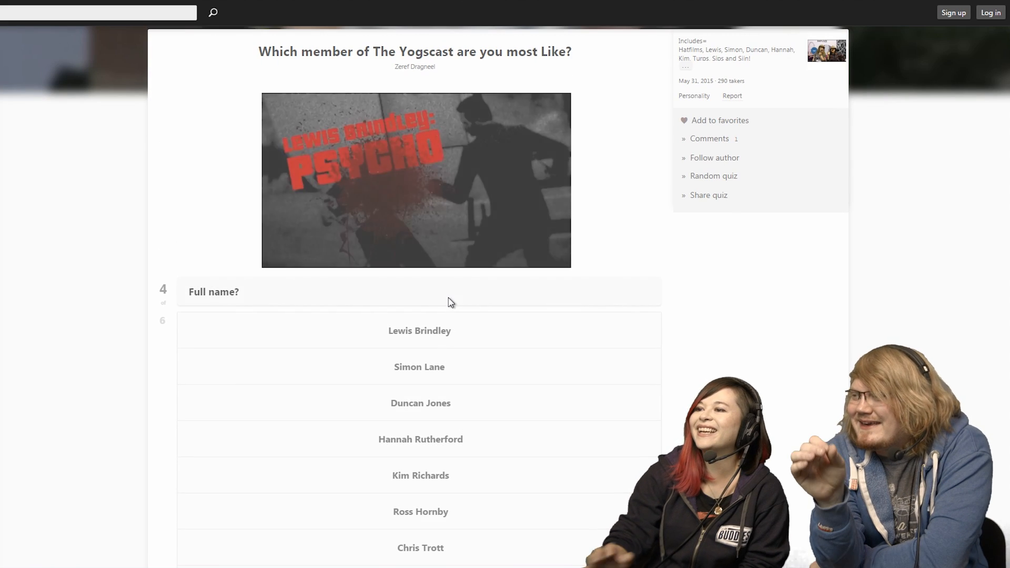
pyautogui.scroll(-3)
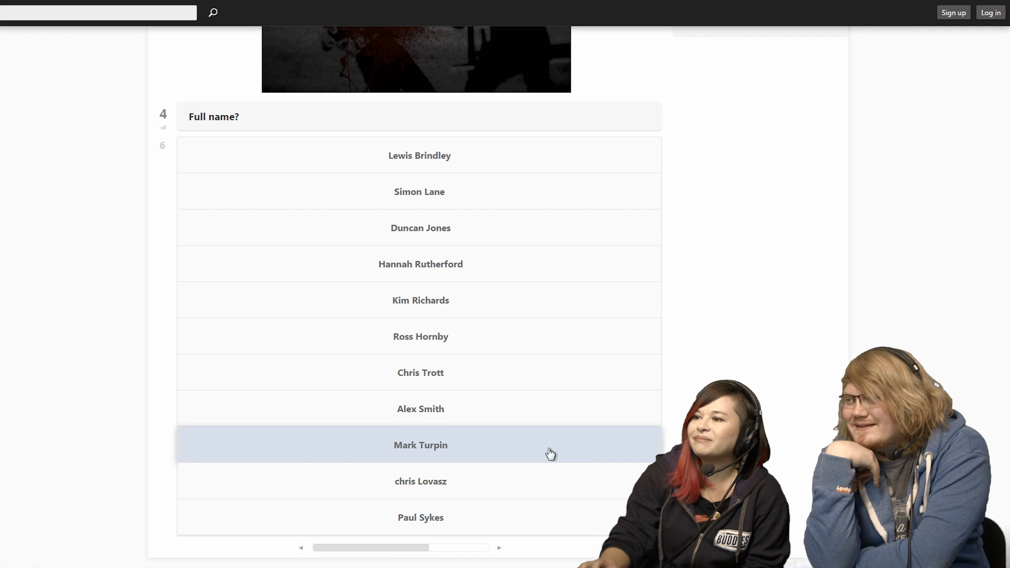
pyautogui.moveTo(468, 324)
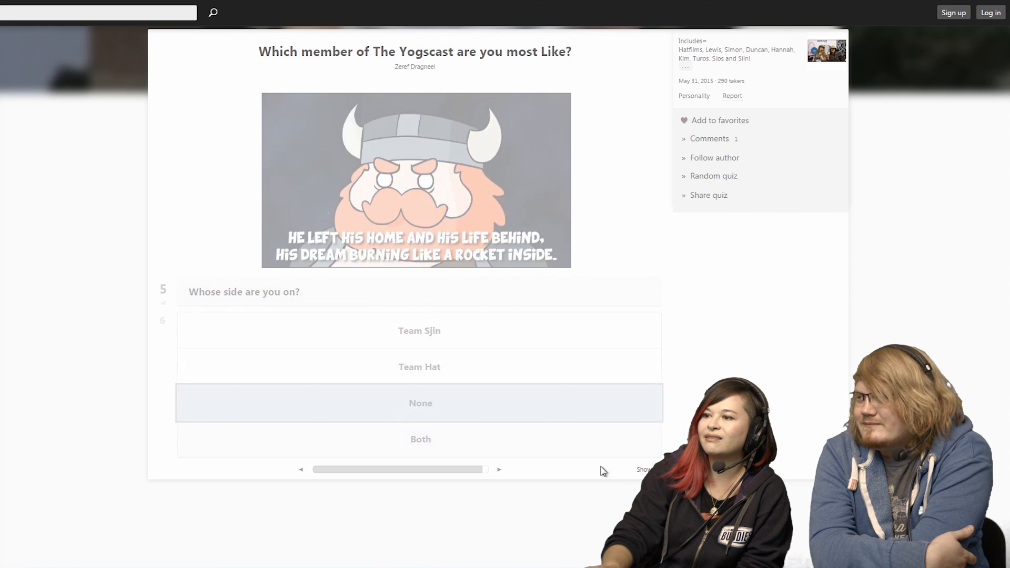
# - Scroll down and pick Red as the favourite colour in the last question
pyautogui.scroll(-3)
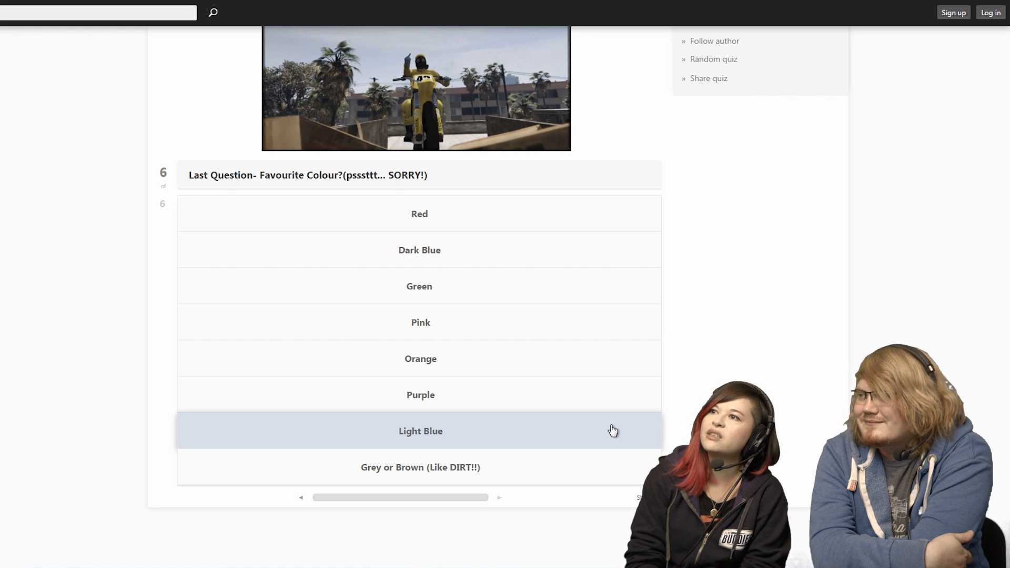
pyautogui.moveTo(460, 196)
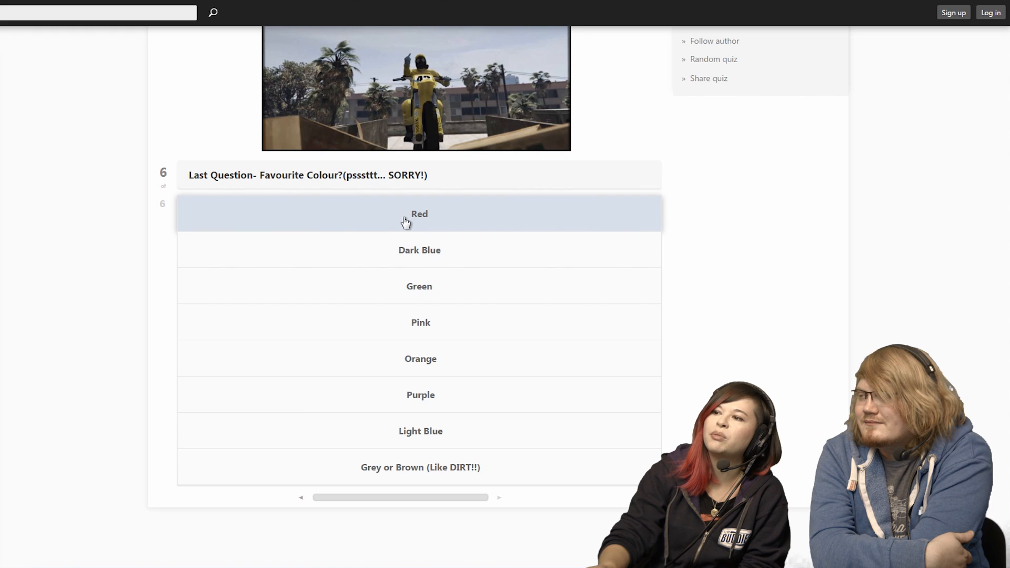
pyautogui.click(420, 215)
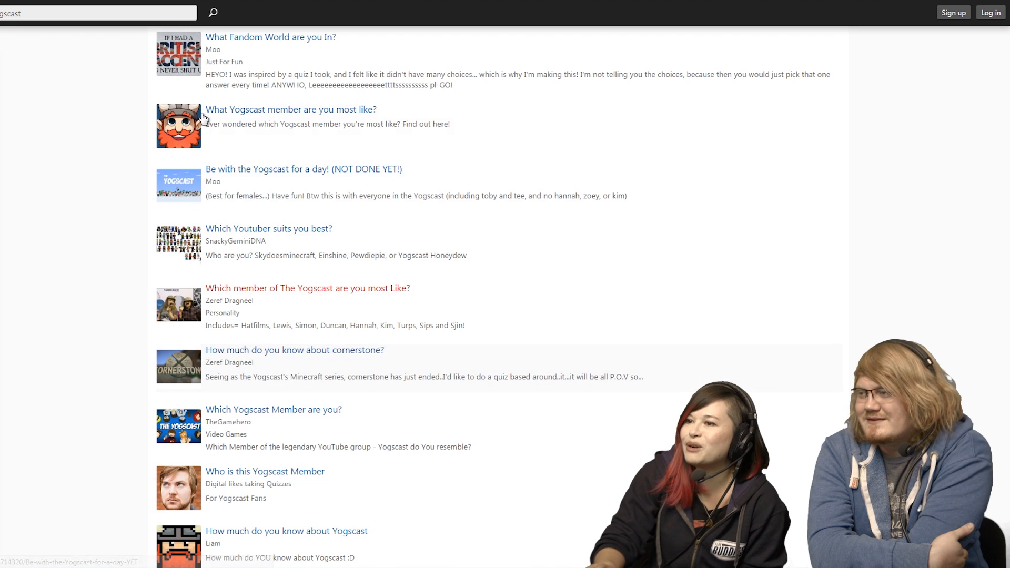
# - Open the 'How much do you know about cornerstone?' quiz and scroll to its questions
pyautogui.click(294, 350)
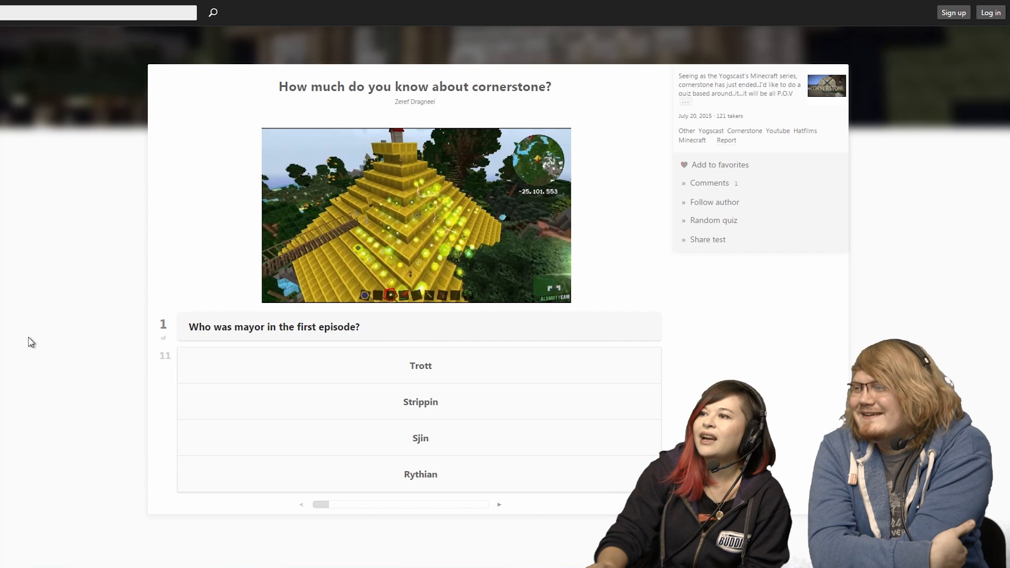
pyautogui.scroll(-3)
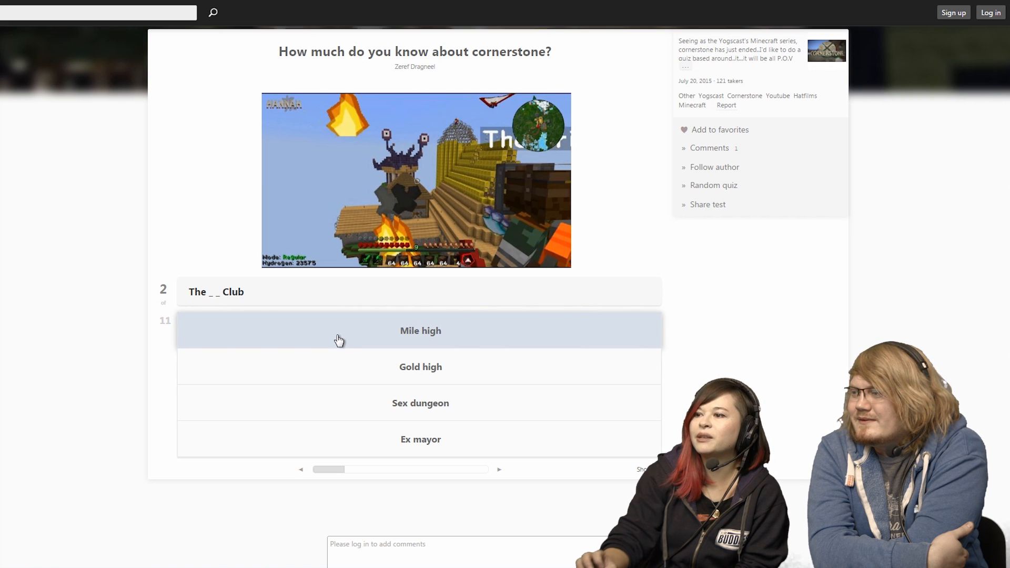
pyautogui.moveTo(419, 328)
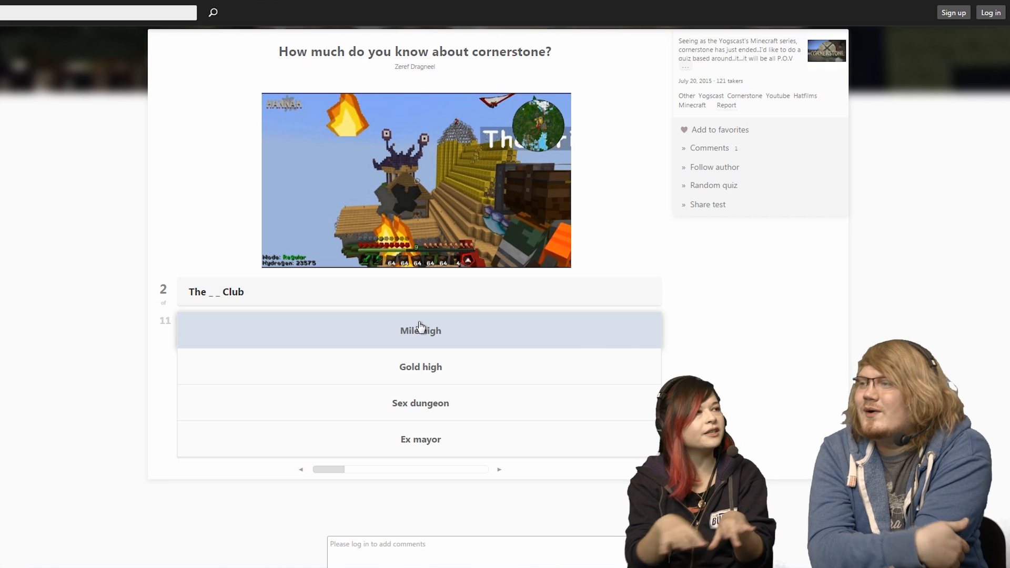
pyautogui.moveTo(376, 209)
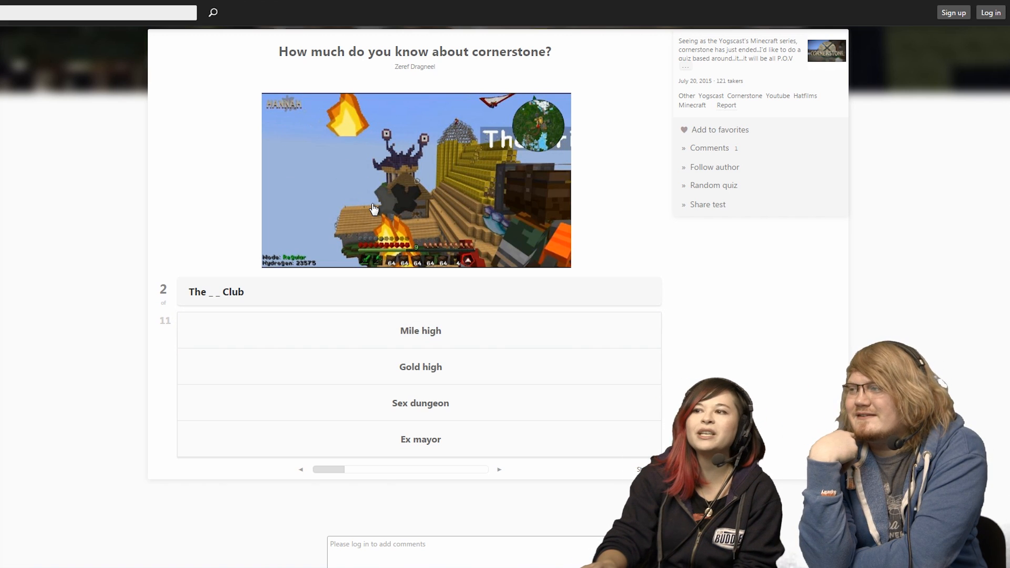
pyautogui.moveTo(411, 226)
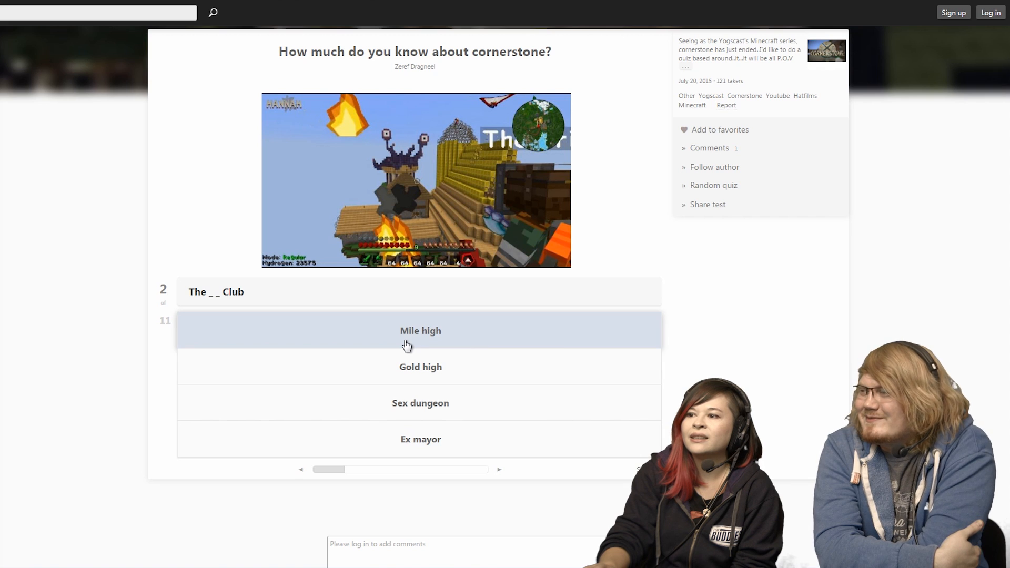
pyautogui.moveTo(439, 341)
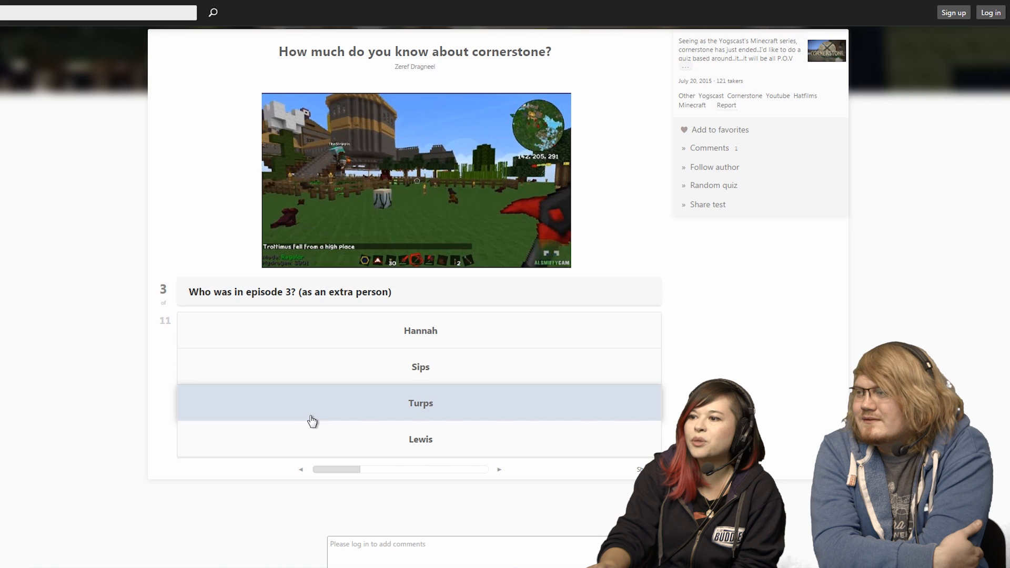
pyautogui.moveTo(322, 421)
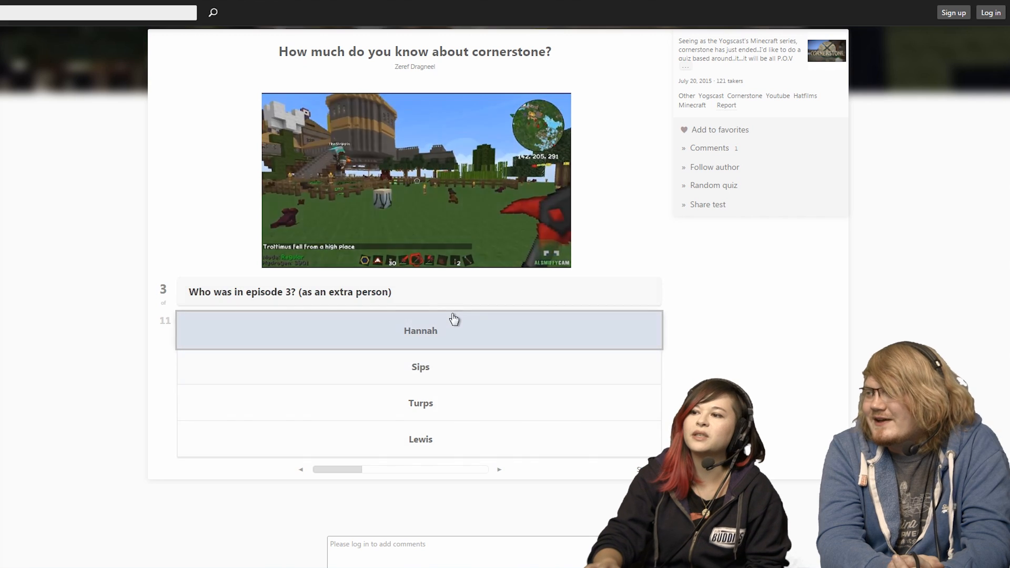
# - Answer Hannah for the episode 3 question and Truth for 'The hand of...' question
pyautogui.click(420, 331)
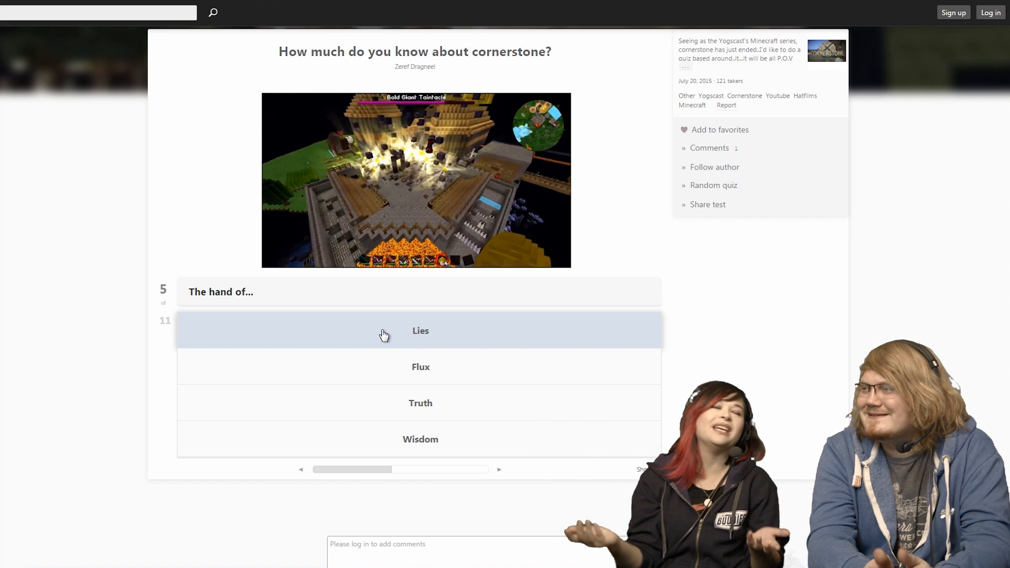
pyautogui.moveTo(483, 425)
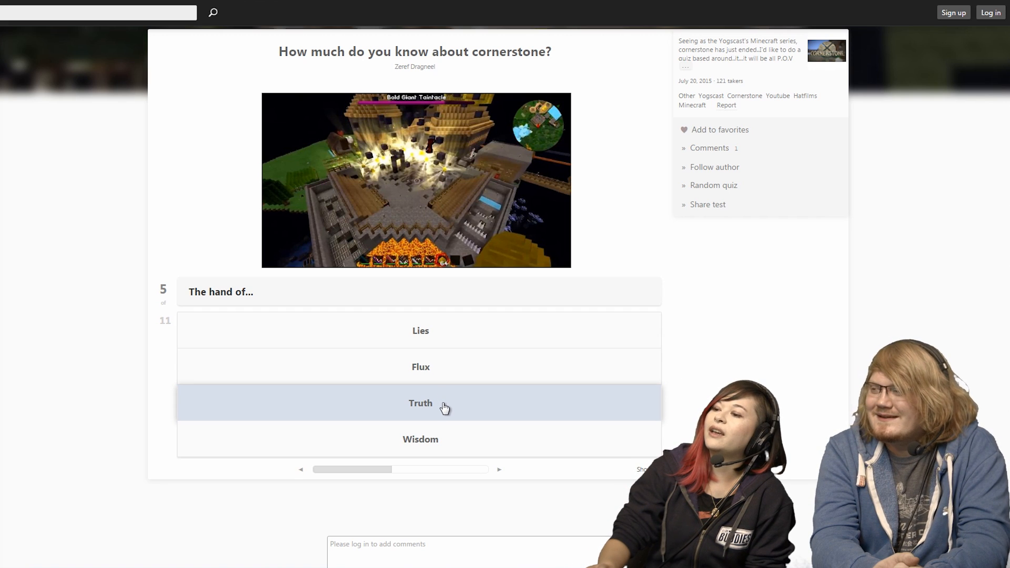
pyautogui.click(420, 403)
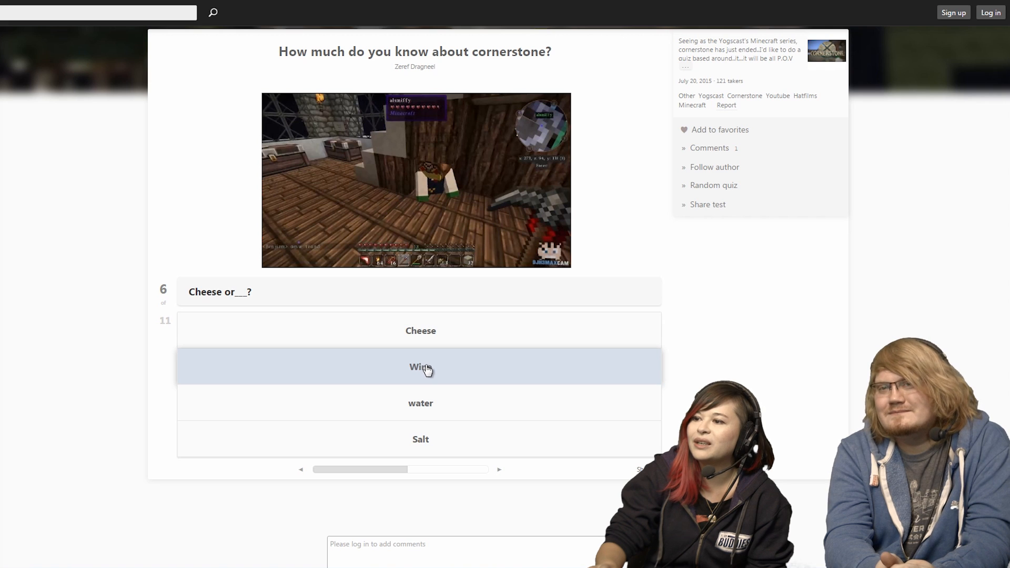
# - Answer the 'Cheese or___?' question, then pick Sjin and Scheme for questions 7 and 8
pyautogui.click(420, 367)
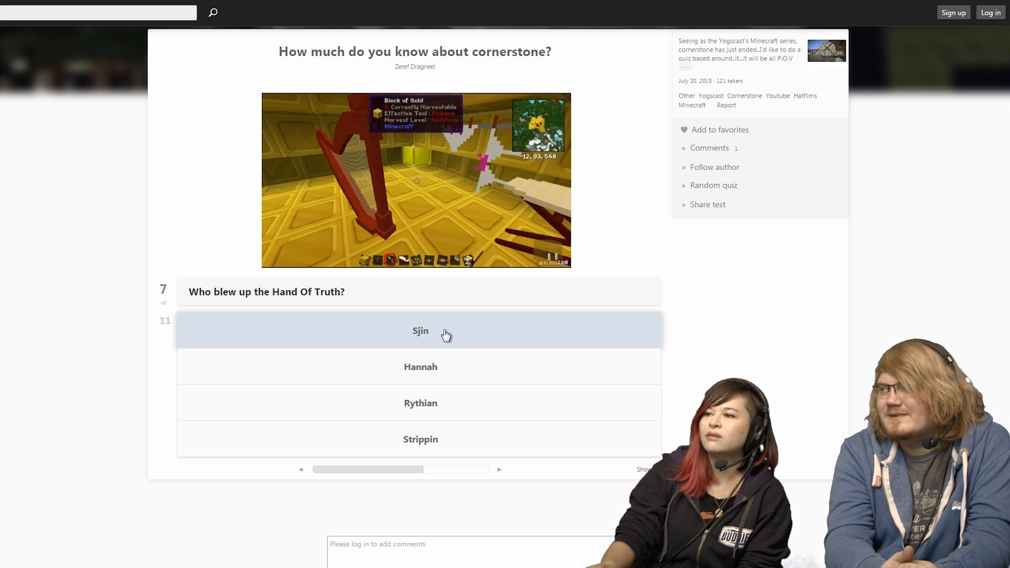
pyautogui.click(420, 330)
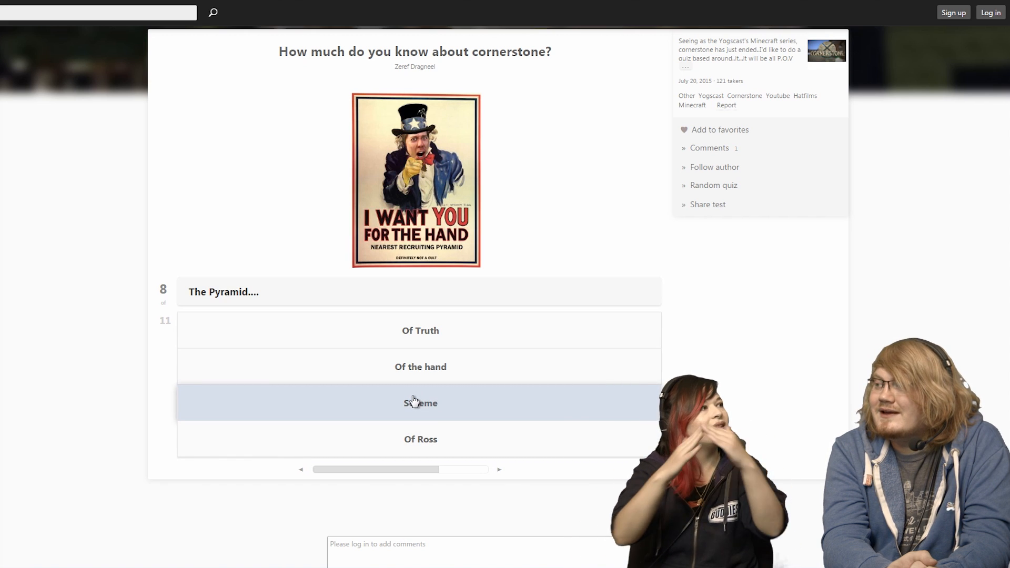
pyautogui.moveTo(376, 403)
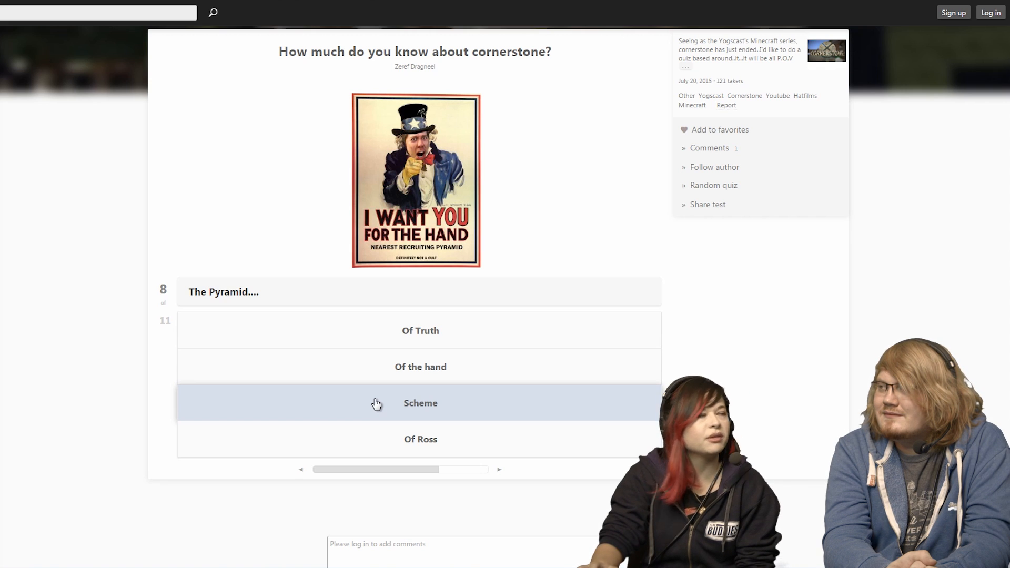
pyautogui.click(420, 403)
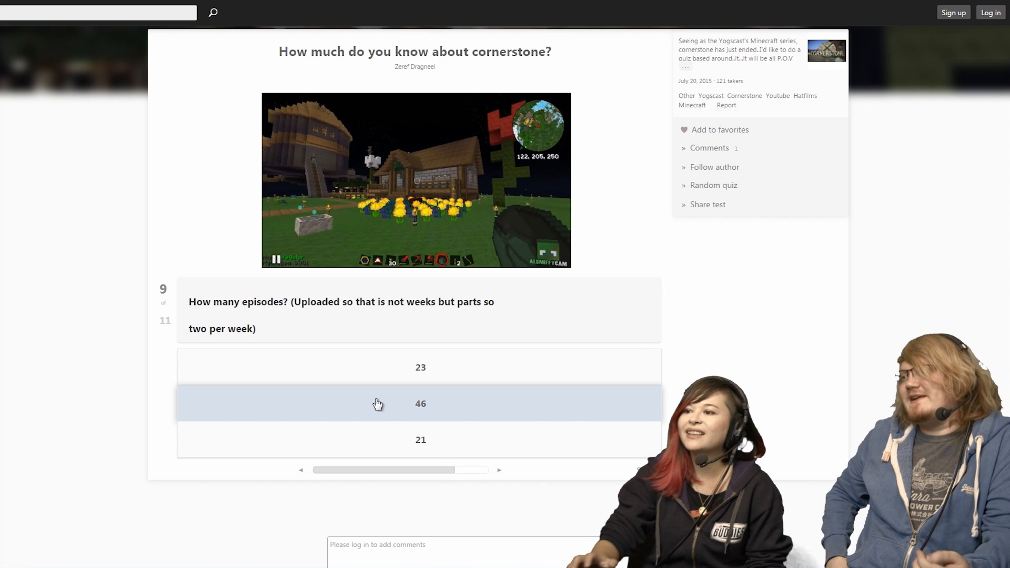
# - Pick 46 as the answer to the episode count question
pyautogui.click(420, 404)
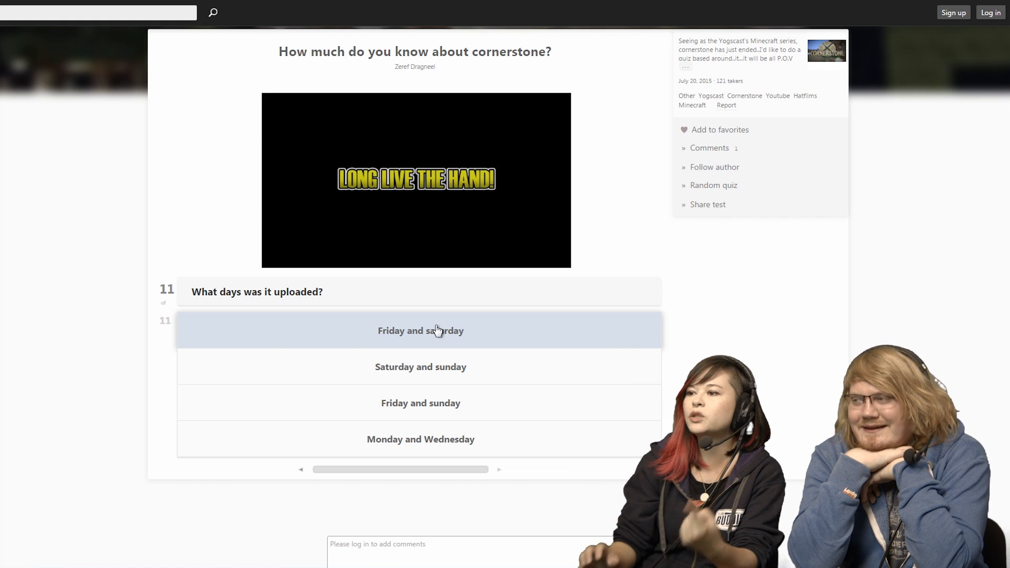
pyautogui.moveTo(430, 356)
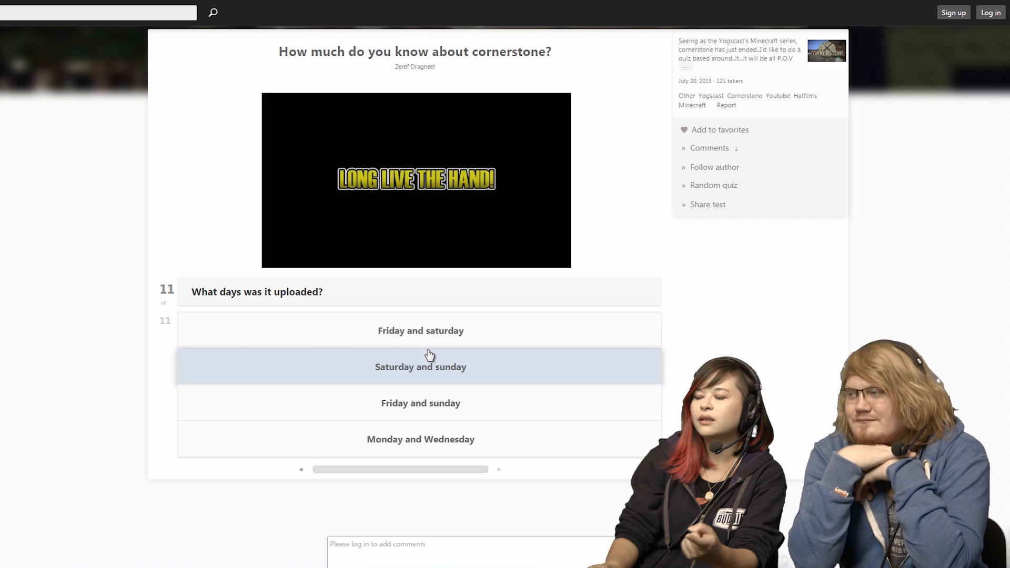
pyautogui.moveTo(469, 385)
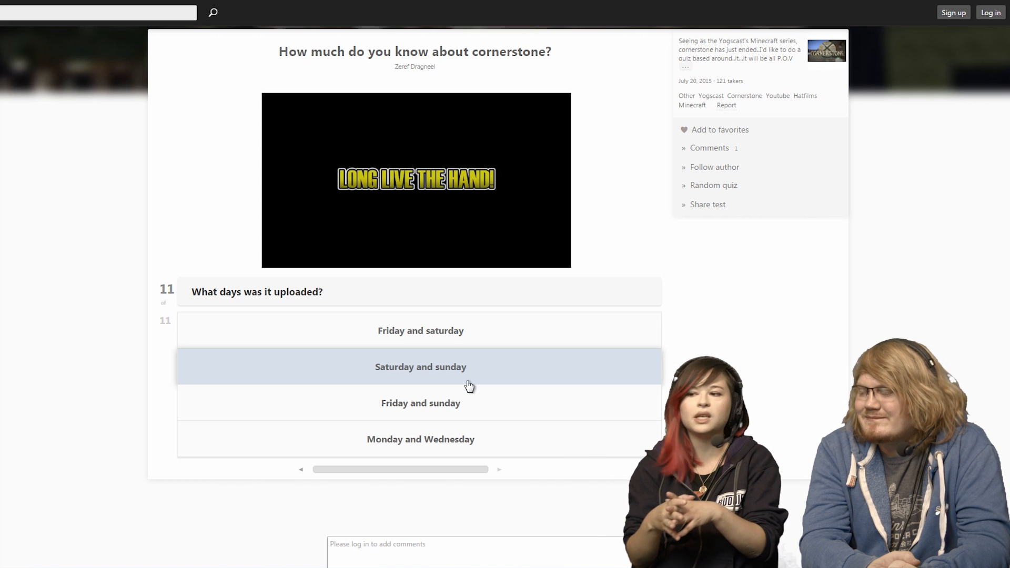
pyautogui.moveTo(503, 406)
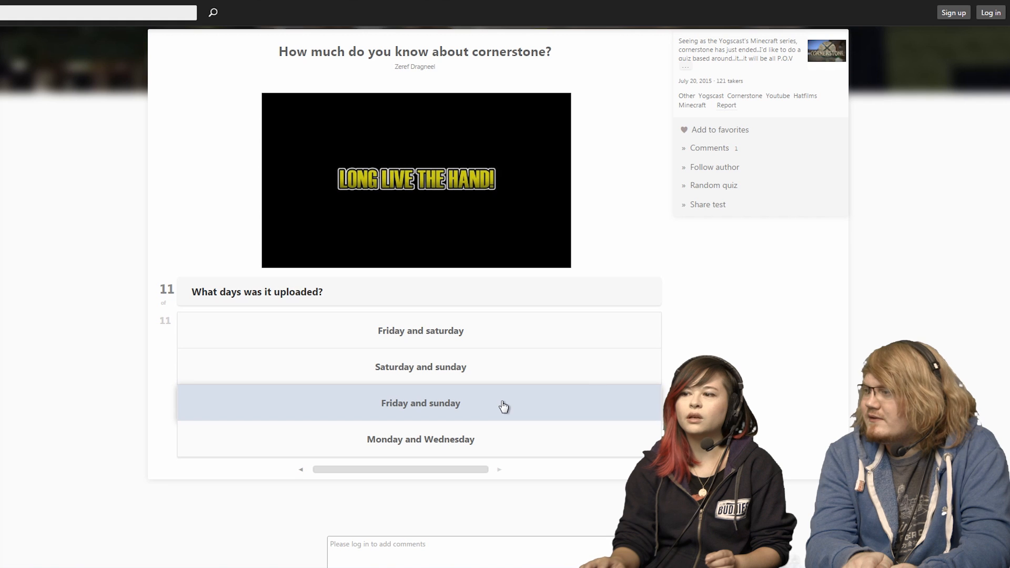
# - Answer 'Friday and sunday', review the 82% results, and open 'Who is this Yogscast Member'
pyautogui.click(421, 403)
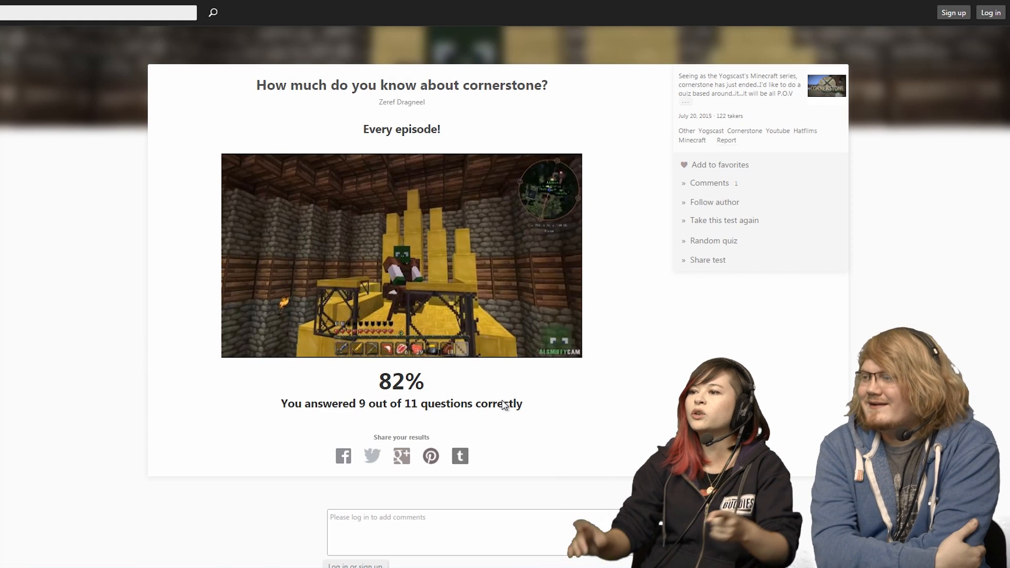
pyautogui.scroll(-3)
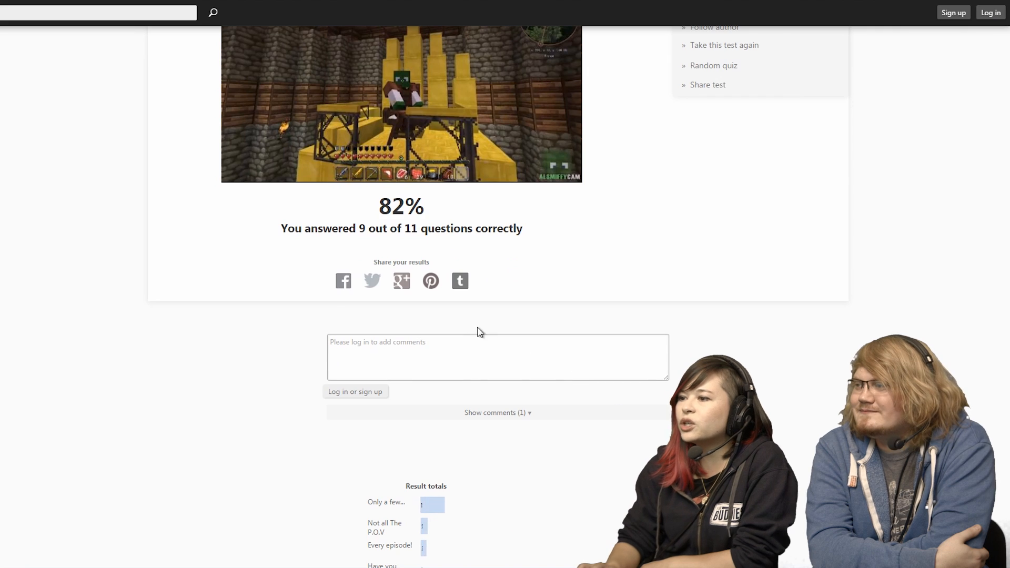
pyautogui.scroll(-3)
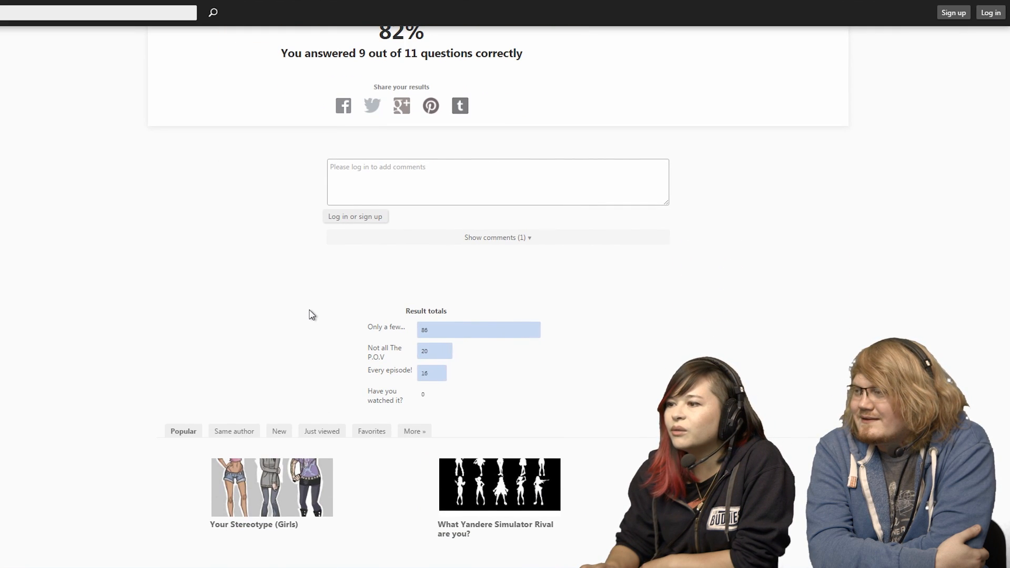
pyautogui.scroll(3)
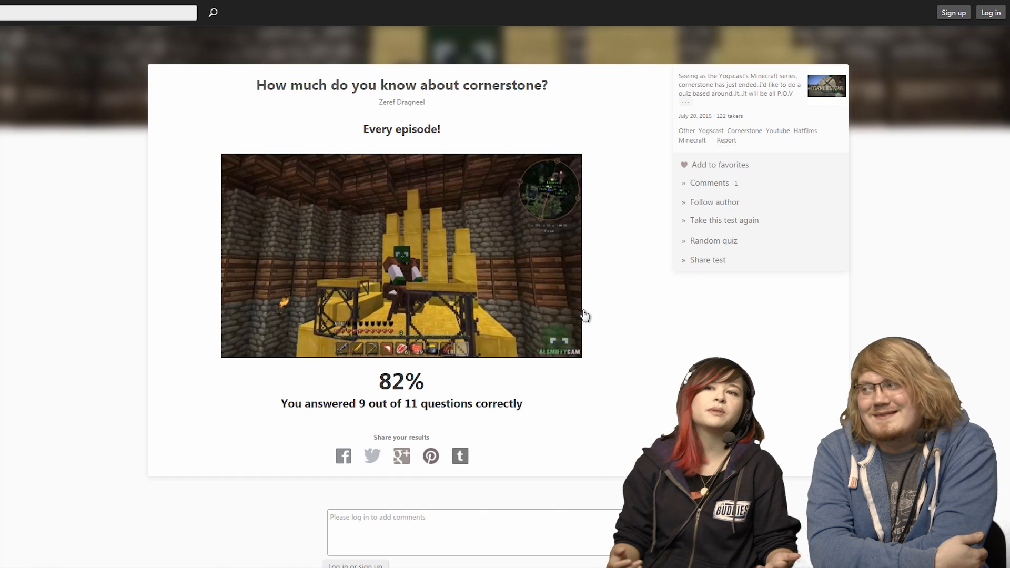
pyautogui.scroll(-3)
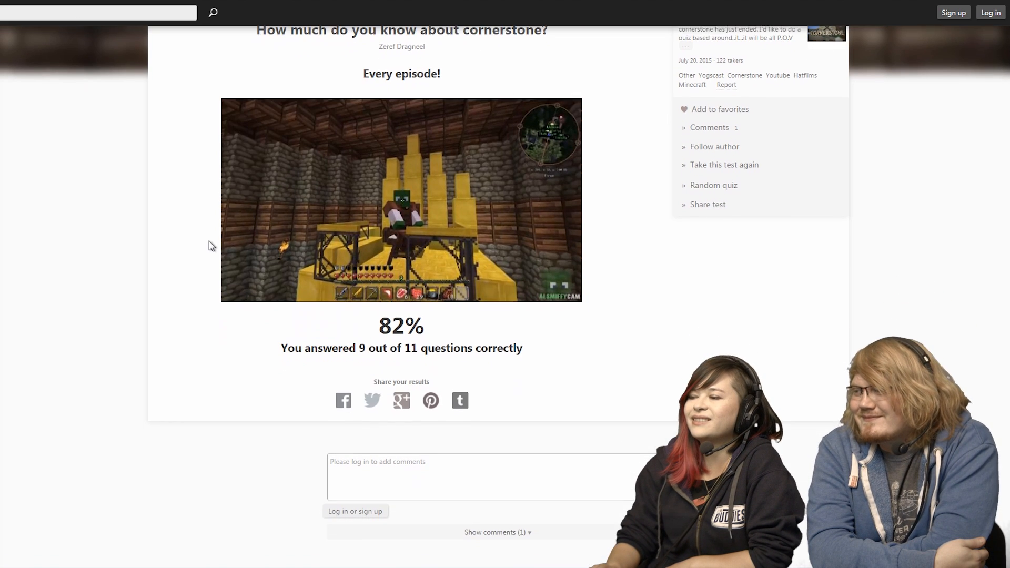
pyautogui.scroll(3)
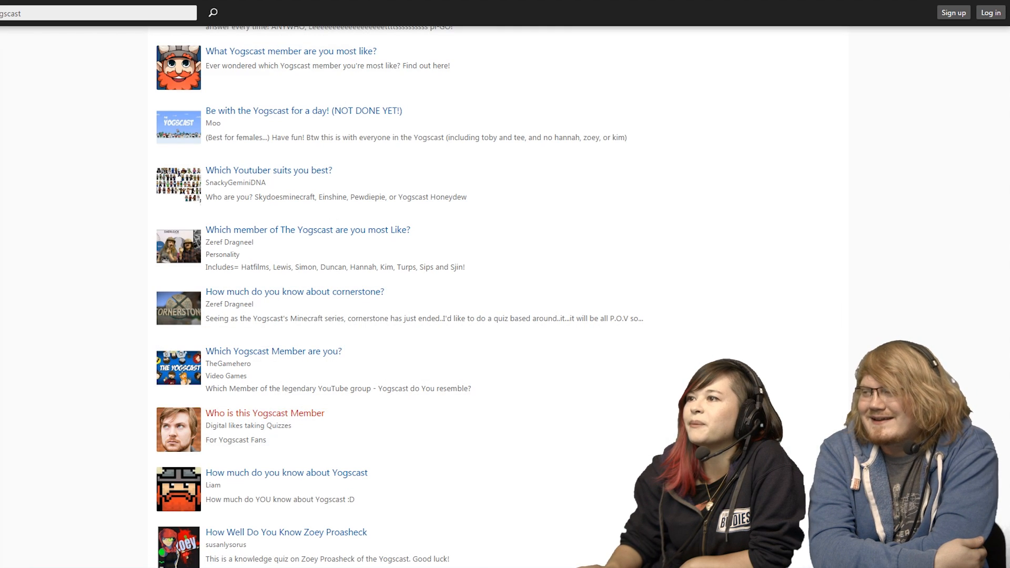
pyautogui.click(264, 413)
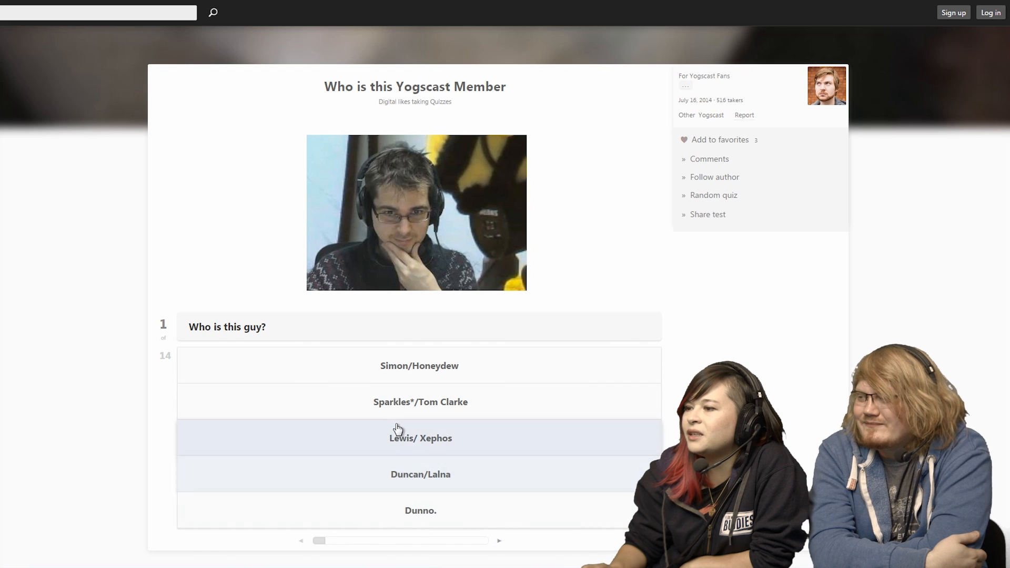
pyautogui.moveTo(411, 401)
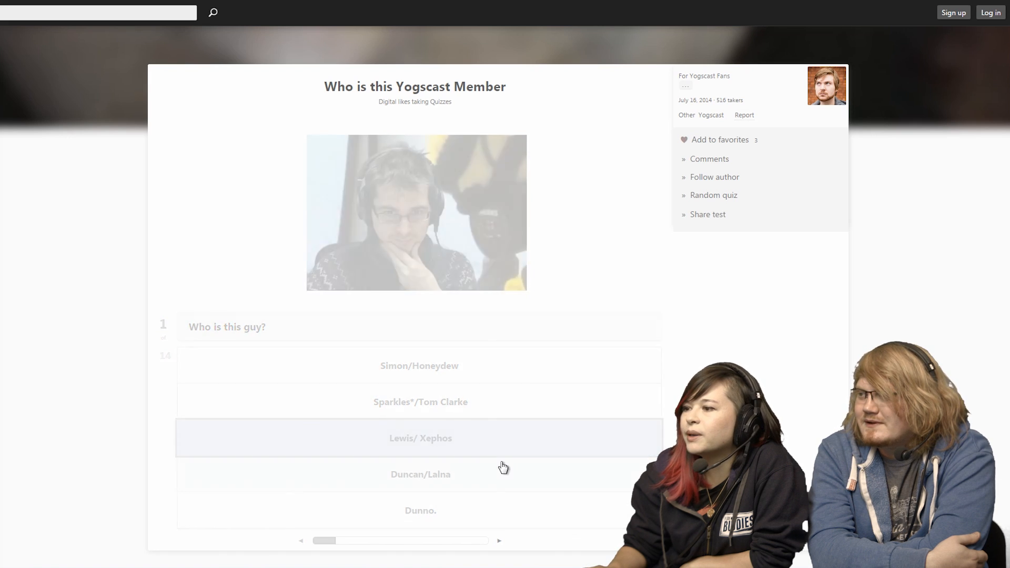
# - Answer the member quiz's early questions, picking Hannah, Sjin and DAW! along the way
pyautogui.click(420, 438)
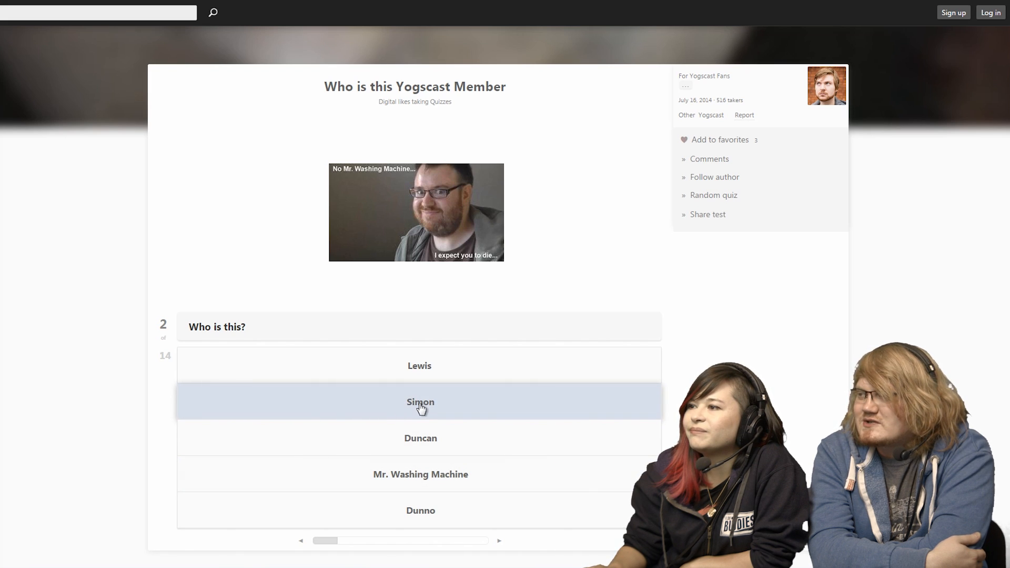
pyautogui.click(420, 402)
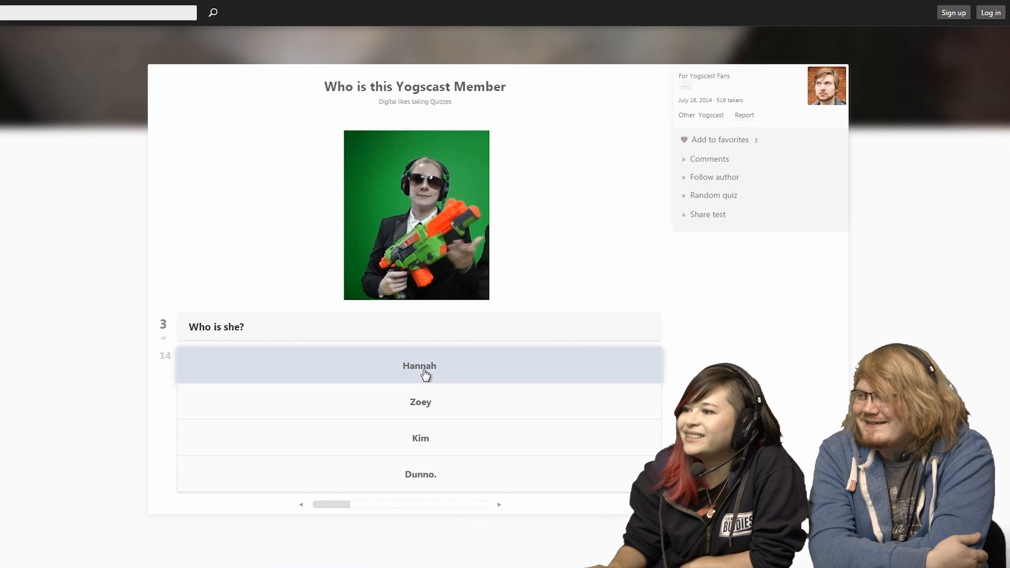
pyautogui.click(419, 365)
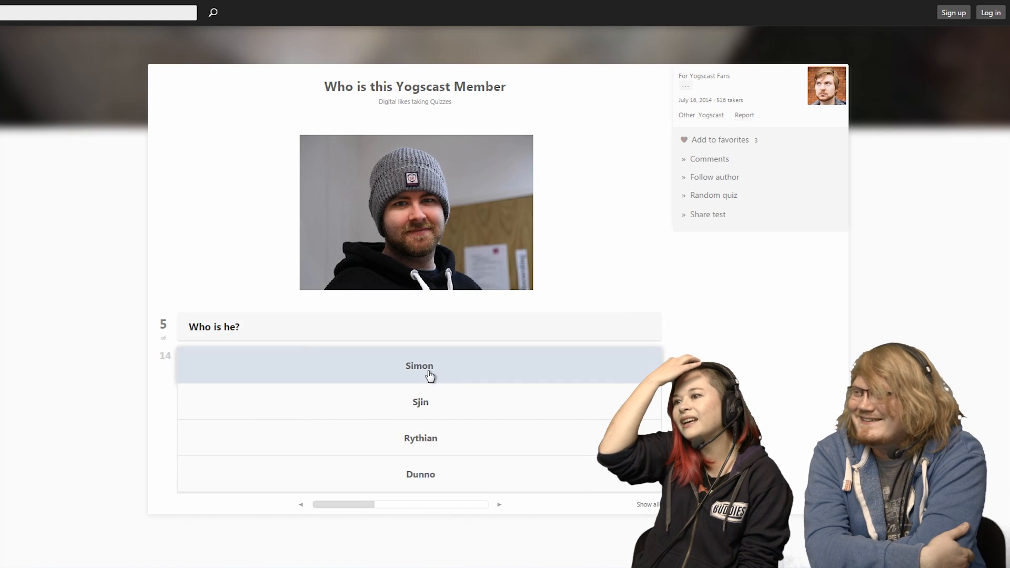
pyautogui.moveTo(420, 402)
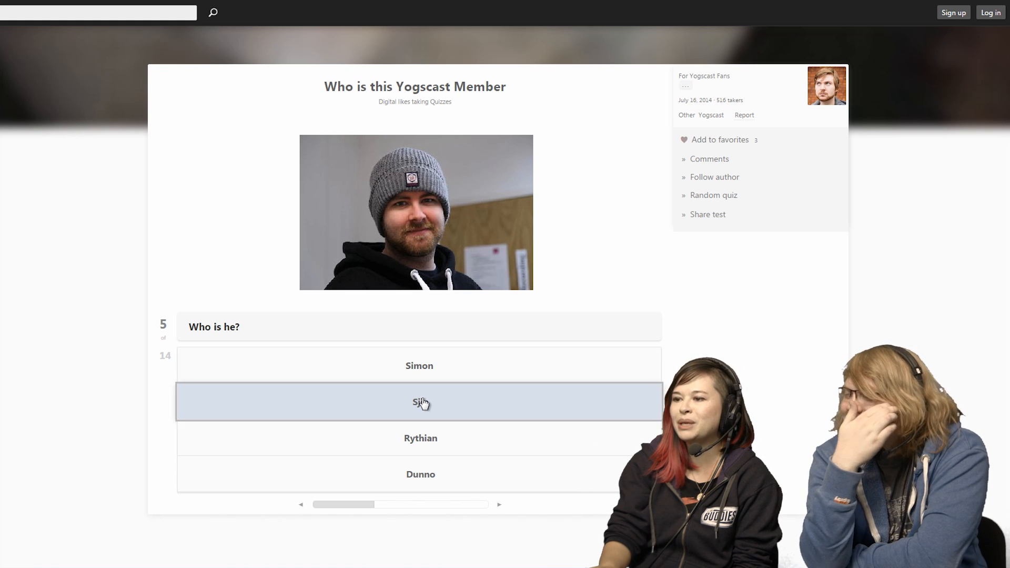
pyautogui.click(418, 401)
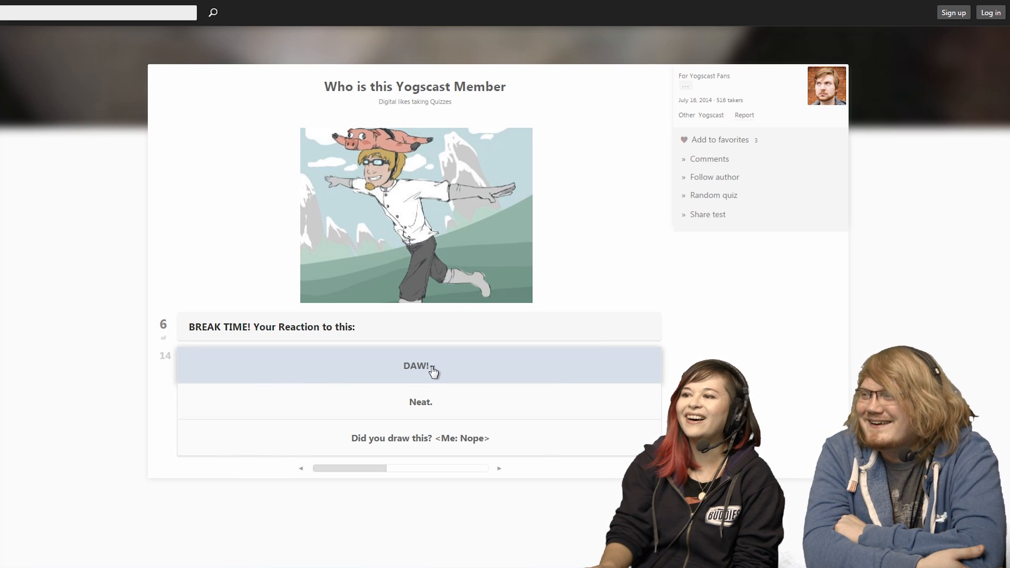
pyautogui.click(419, 366)
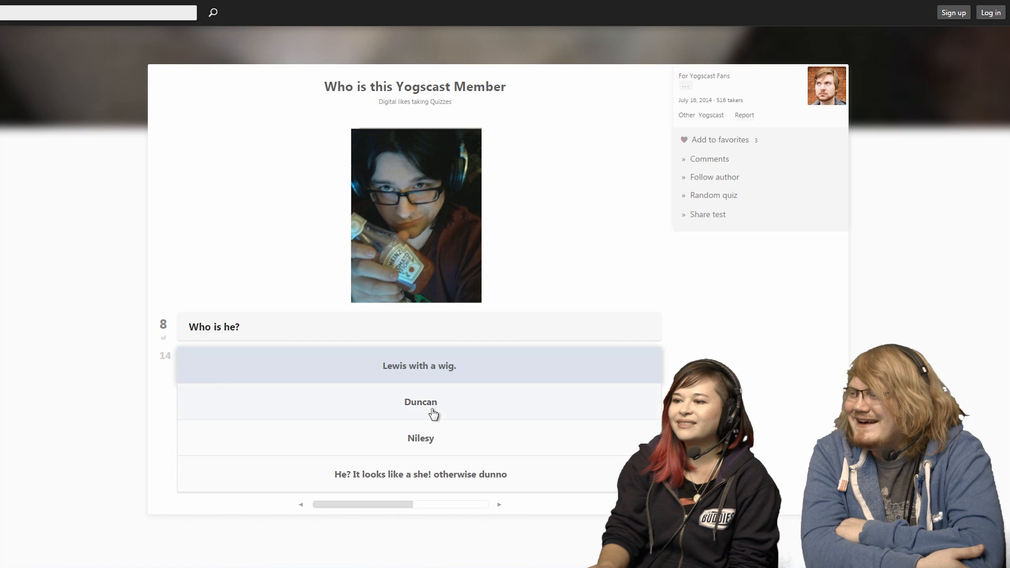
pyautogui.moveTo(420, 438)
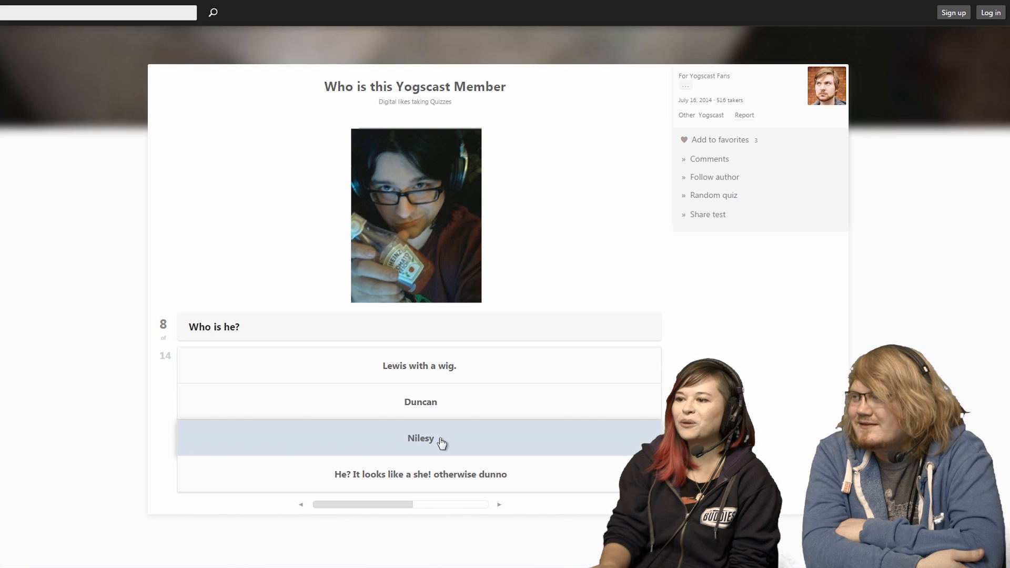
# - Pick Nilesy, Martyn and Tomska, then answer question 11 about who she is
pyautogui.click(418, 438)
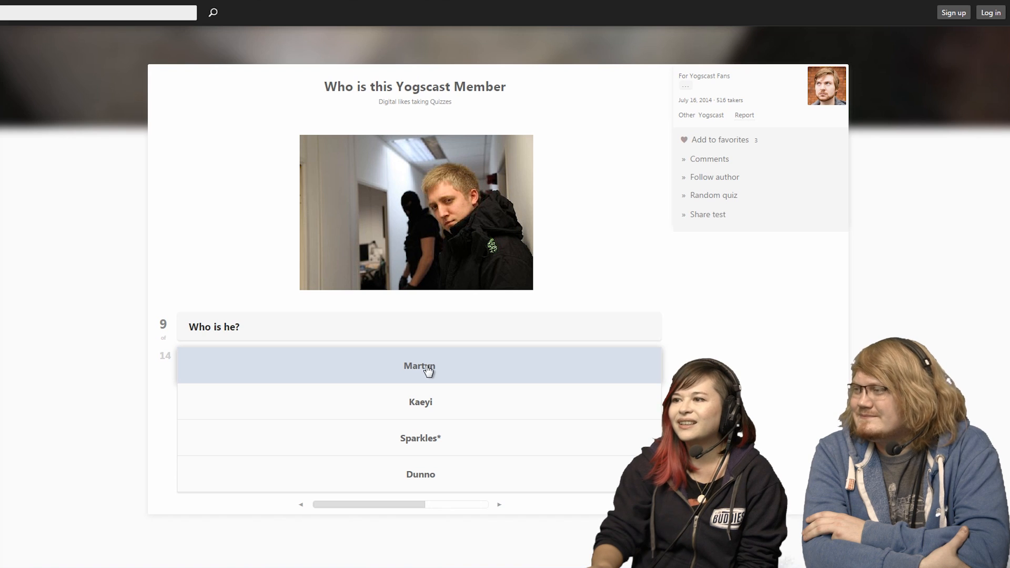
pyautogui.moveTo(427, 367)
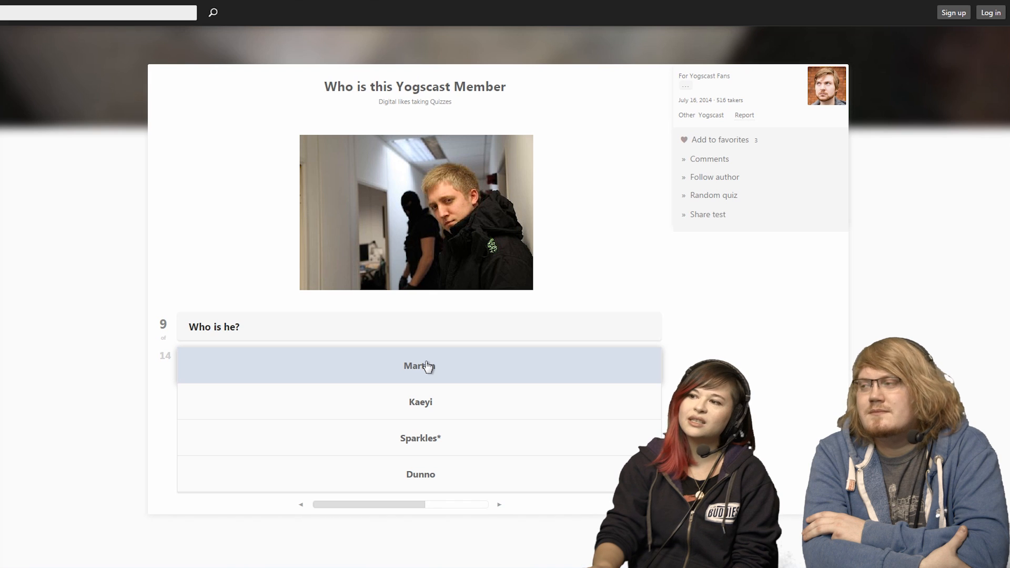
pyautogui.moveTo(446, 370)
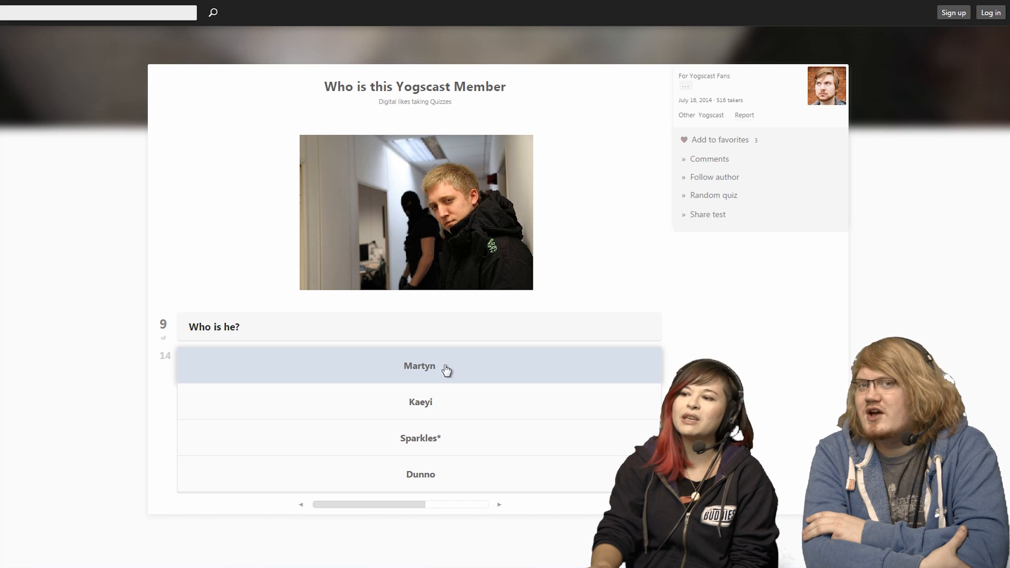
pyautogui.click(420, 366)
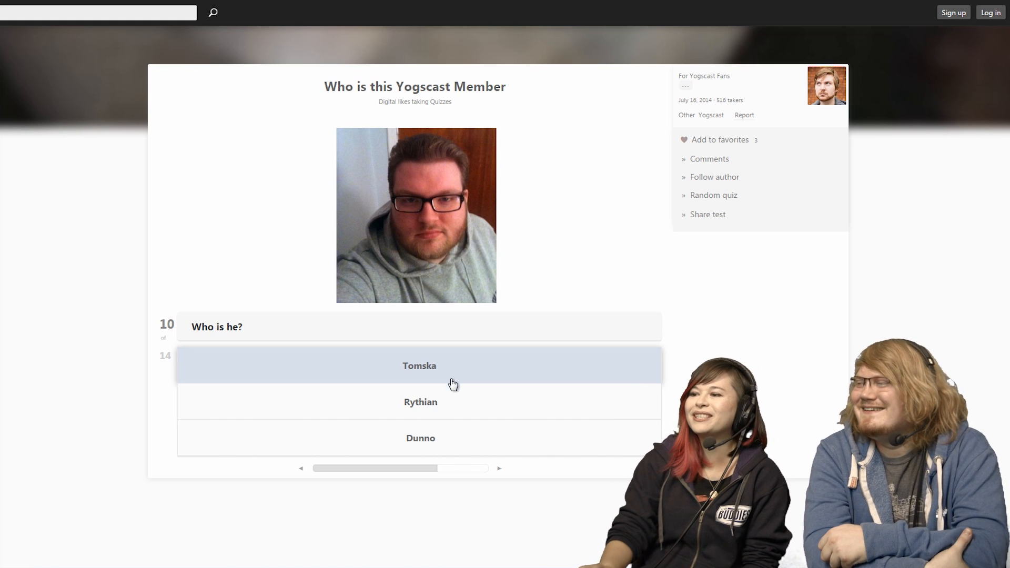
pyautogui.click(419, 365)
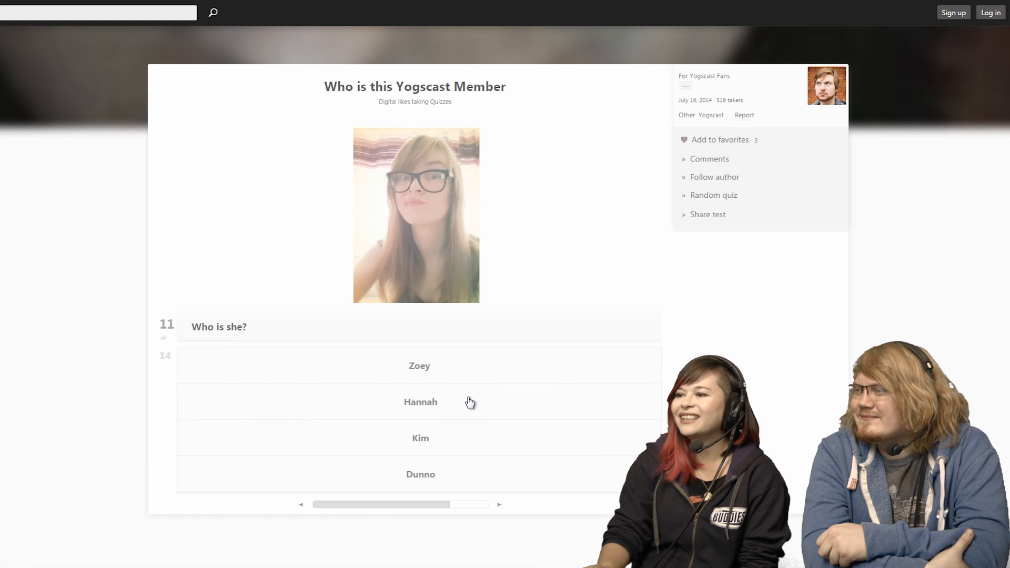
pyautogui.click(420, 402)
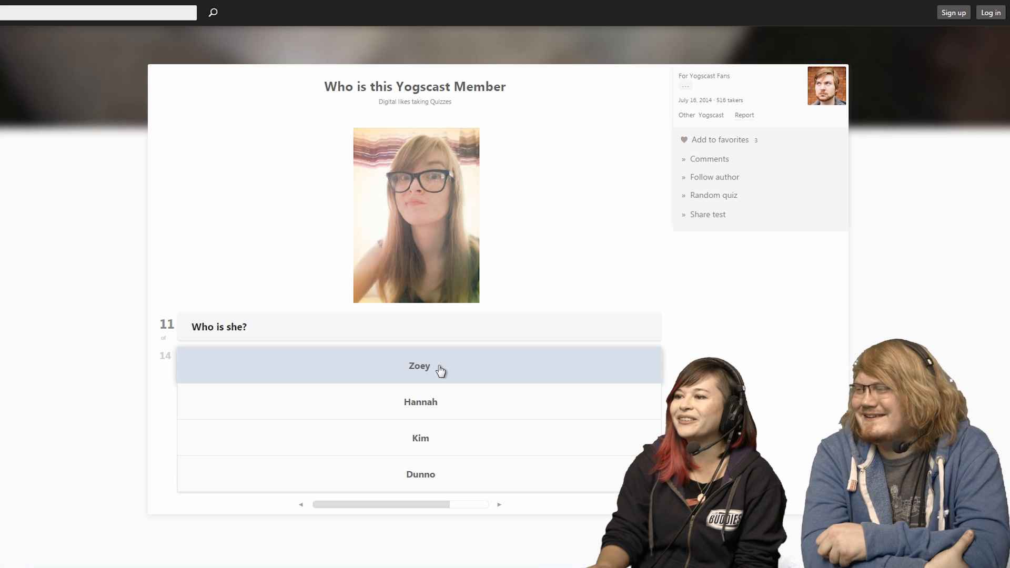
pyautogui.moveTo(429, 252)
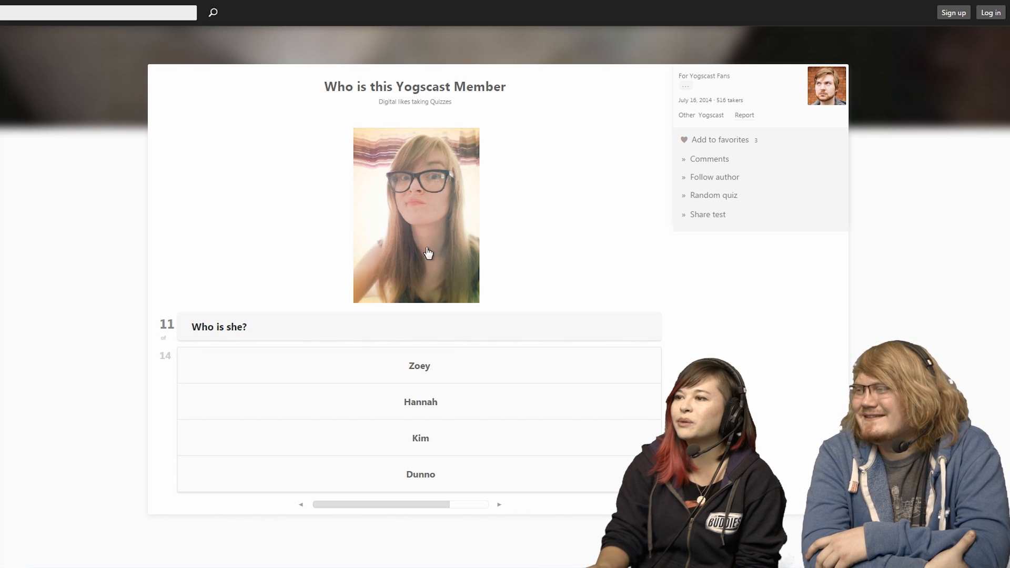
pyautogui.click(499, 505)
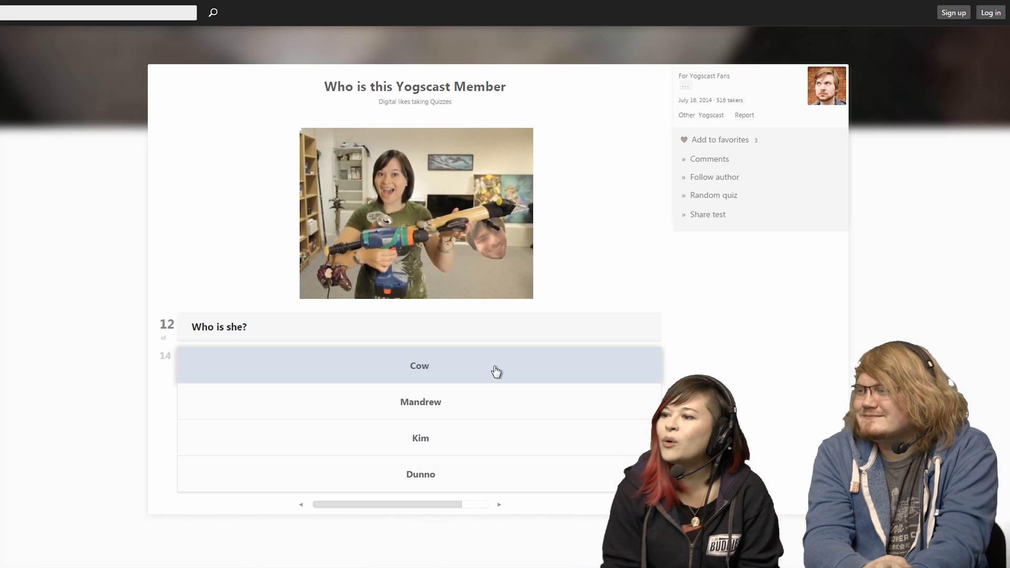
# - Pick Cow for question 12 and answer the final question about the cat
pyautogui.click(419, 365)
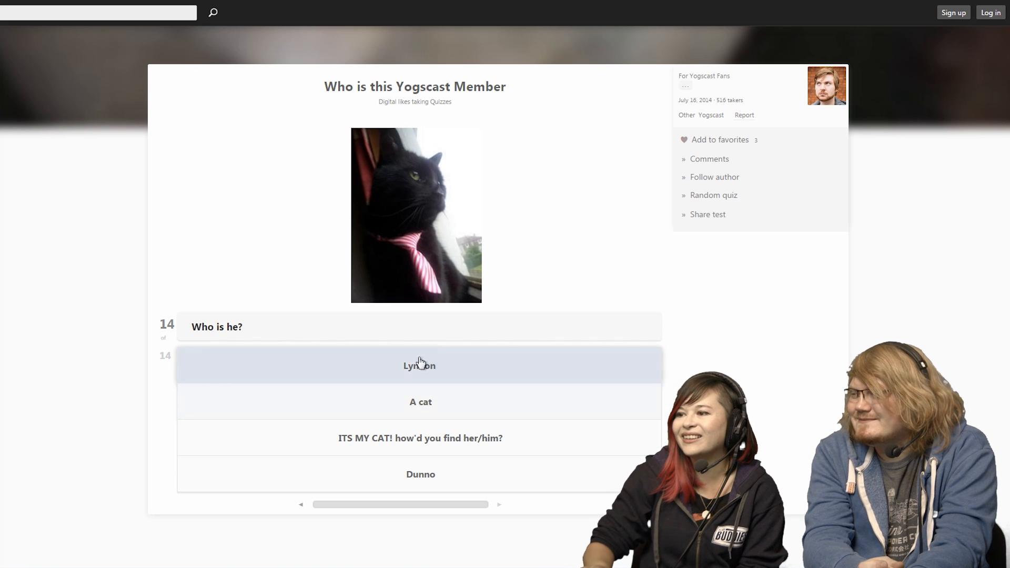
pyautogui.click(419, 366)
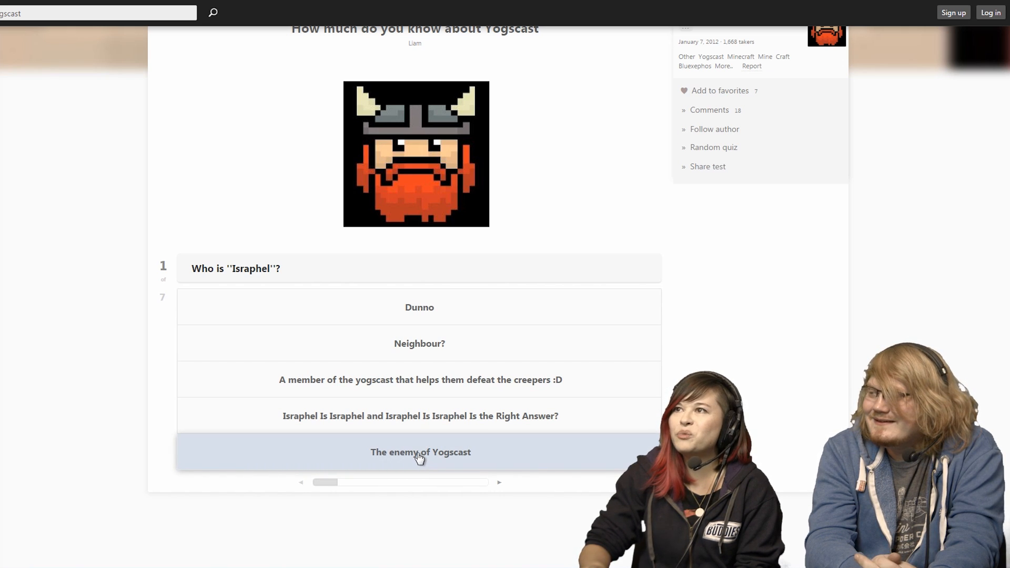
# - Pick 'The enemy of Yogscast' for question 1 and TNT! for the break-in question
pyautogui.click(420, 451)
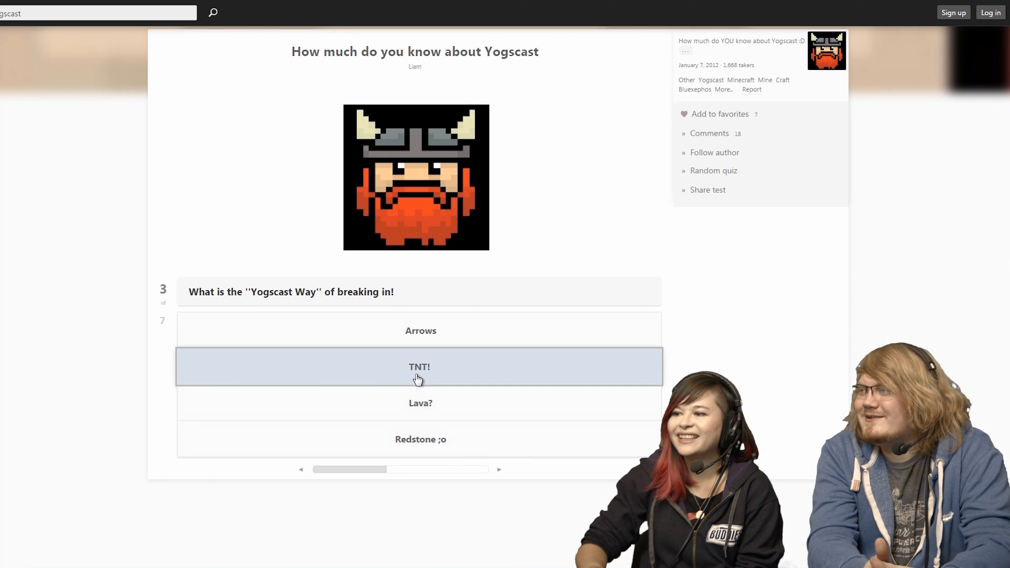
pyautogui.click(419, 367)
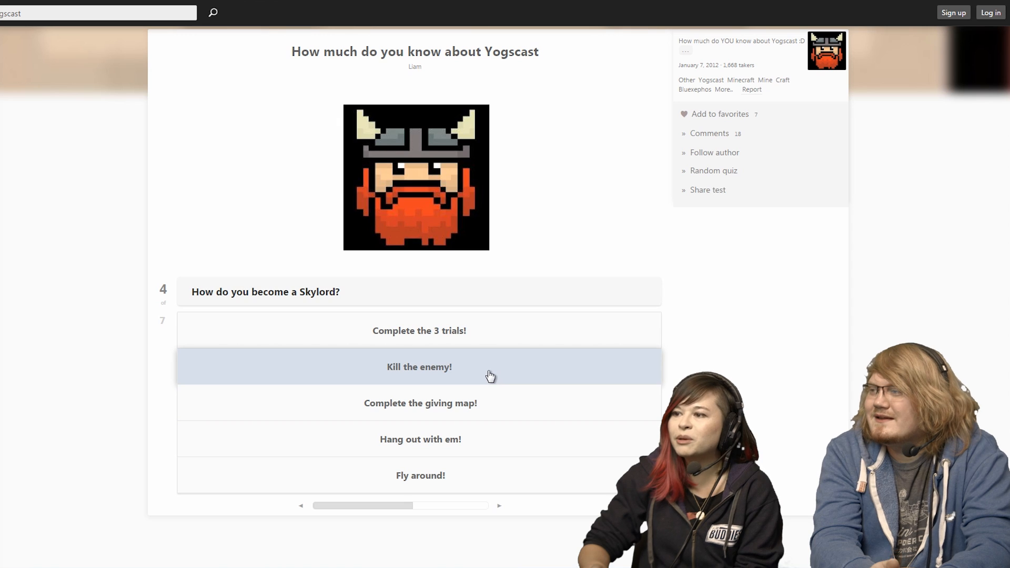
pyautogui.moveTo(471, 365)
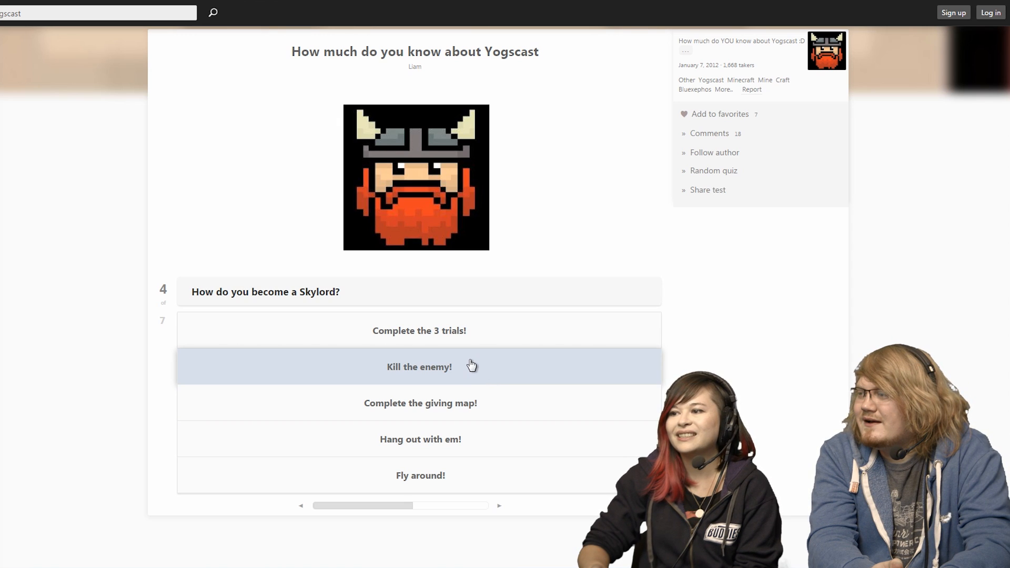
pyautogui.scroll(-3)
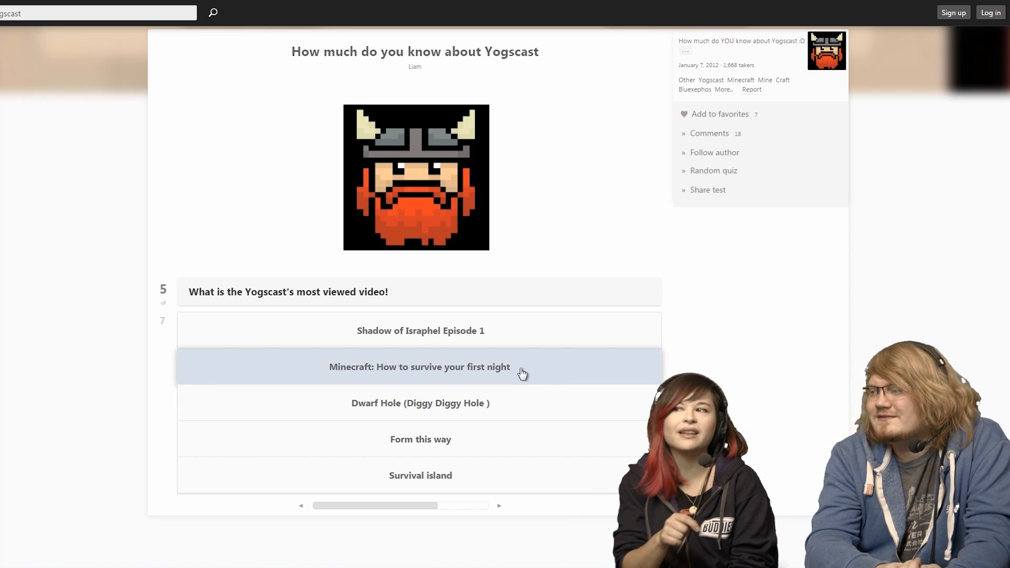
pyautogui.moveTo(464, 410)
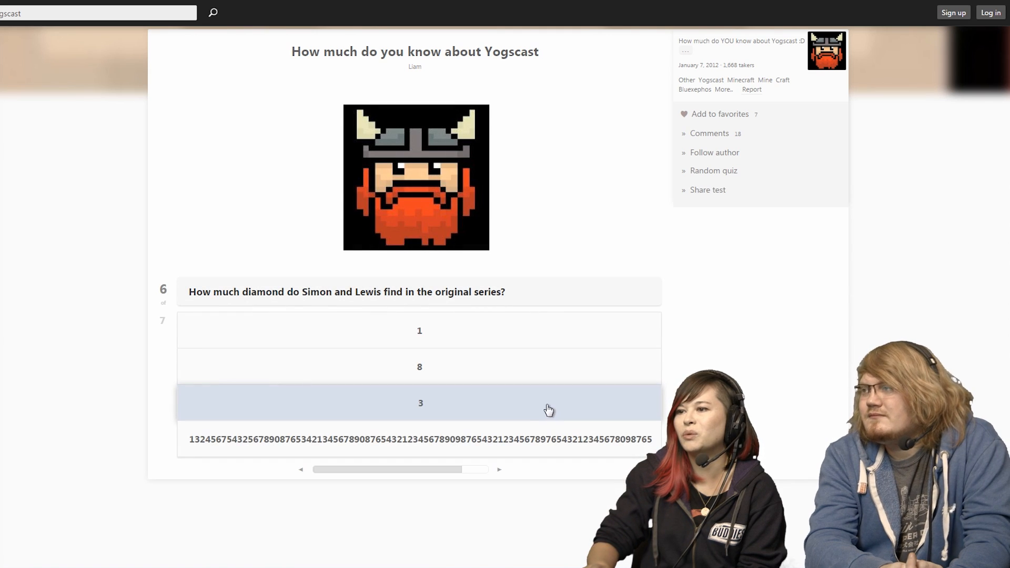
pyautogui.moveTo(536, 404)
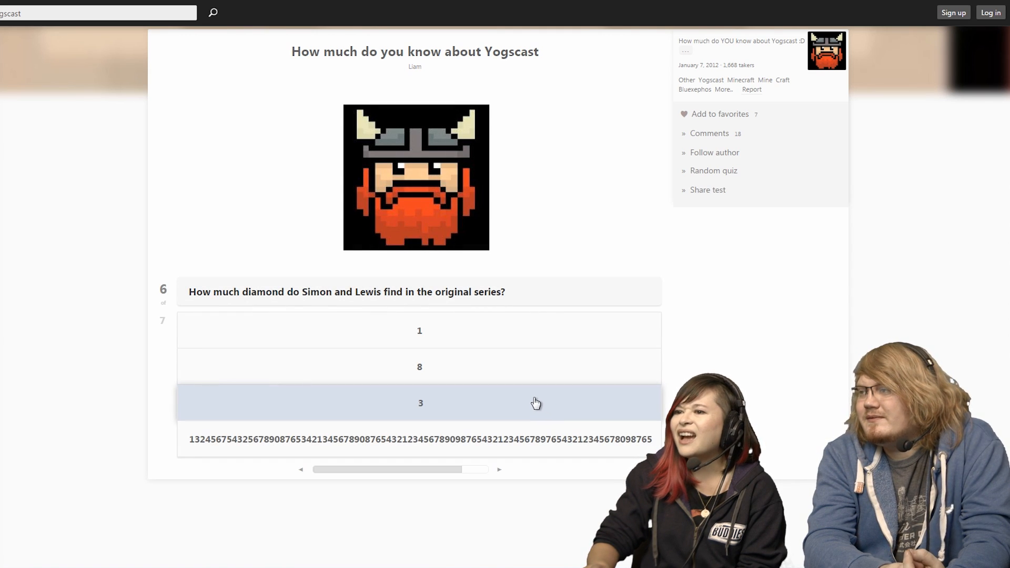
pyautogui.moveTo(527, 393)
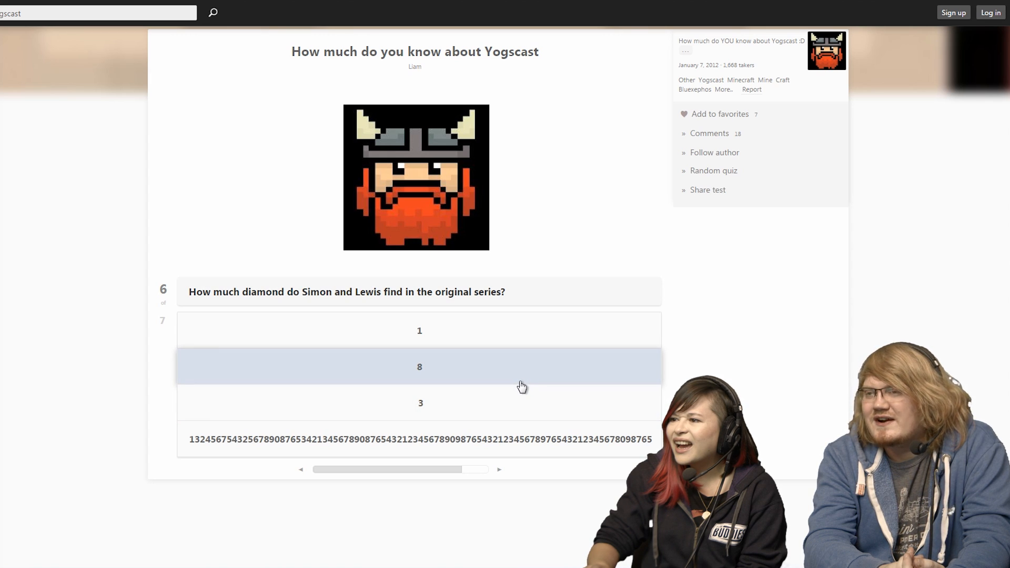
pyautogui.moveTo(516, 380)
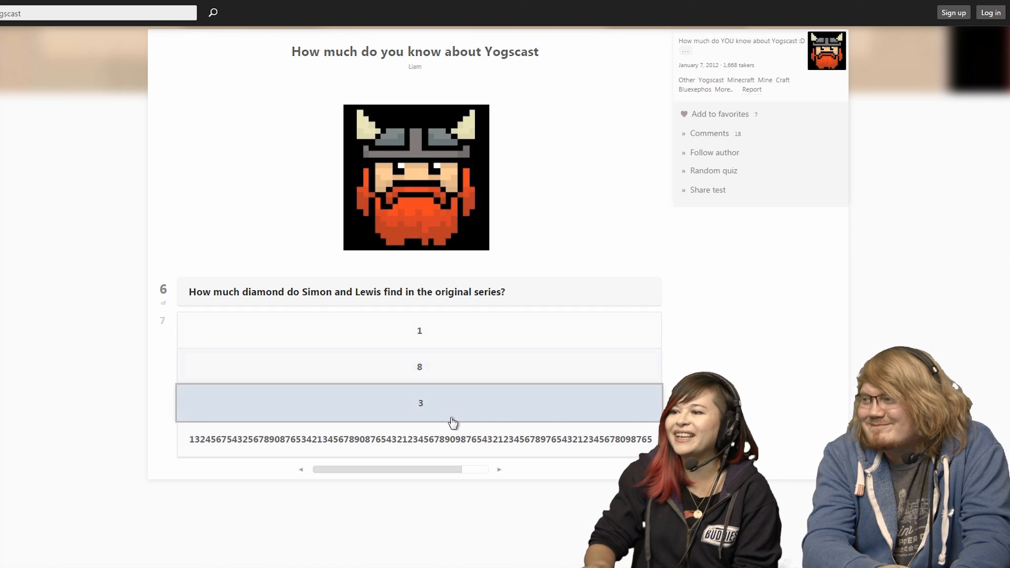
# - Scroll through the 100% LEGEND! result and retake the quiz from question 1
pyautogui.scroll(-3)
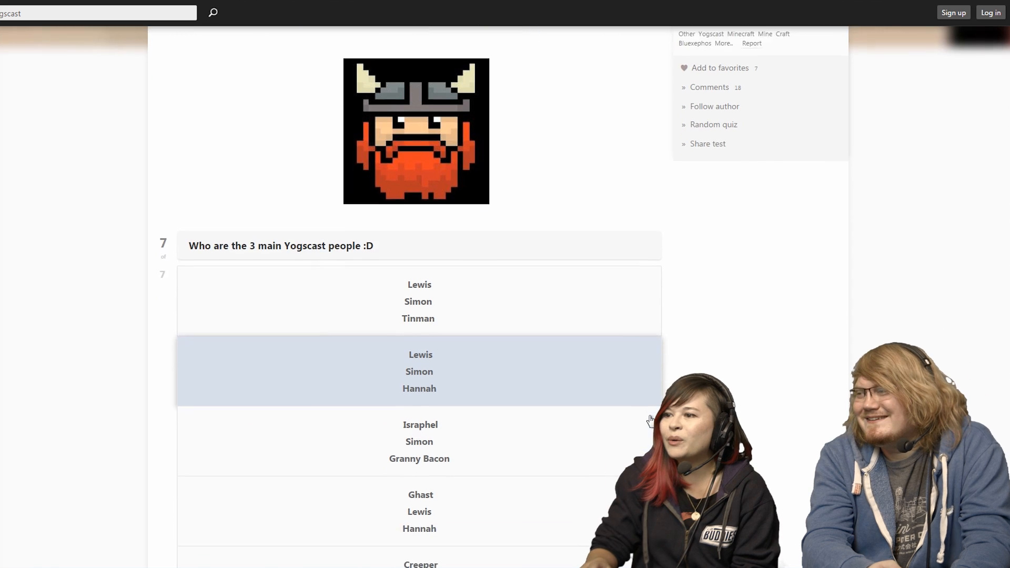
pyautogui.scroll(-3)
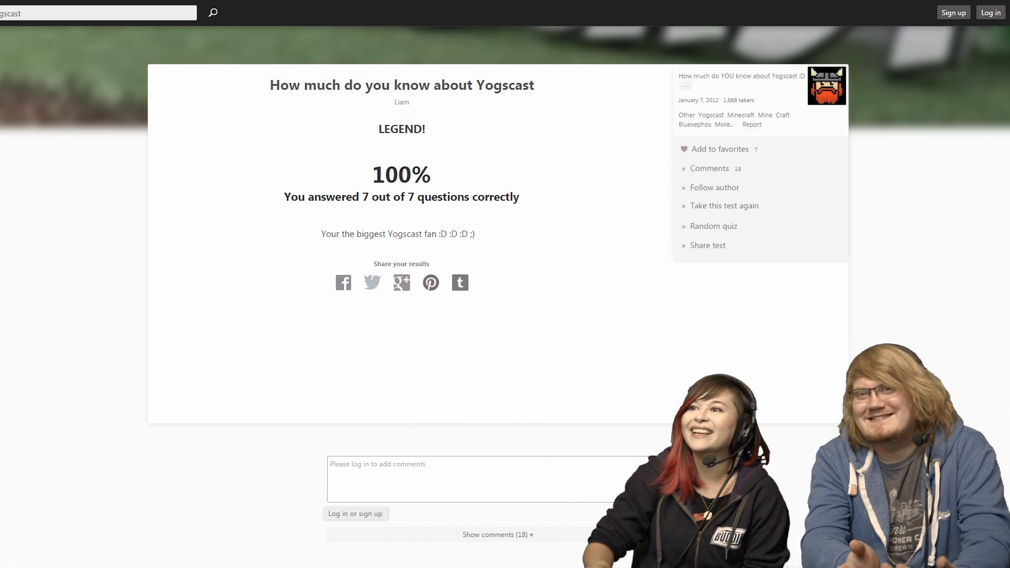
pyautogui.click(724, 206)
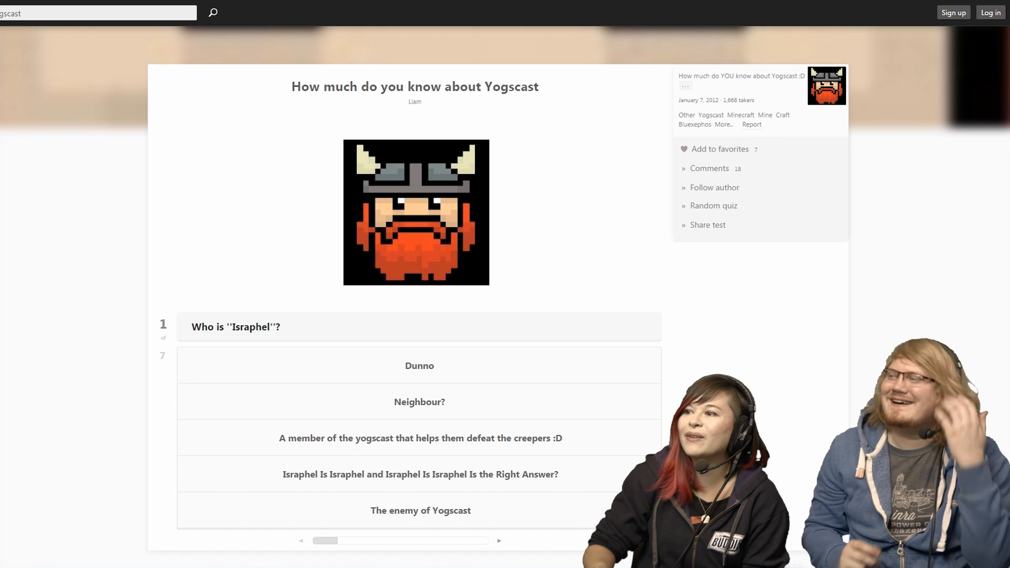